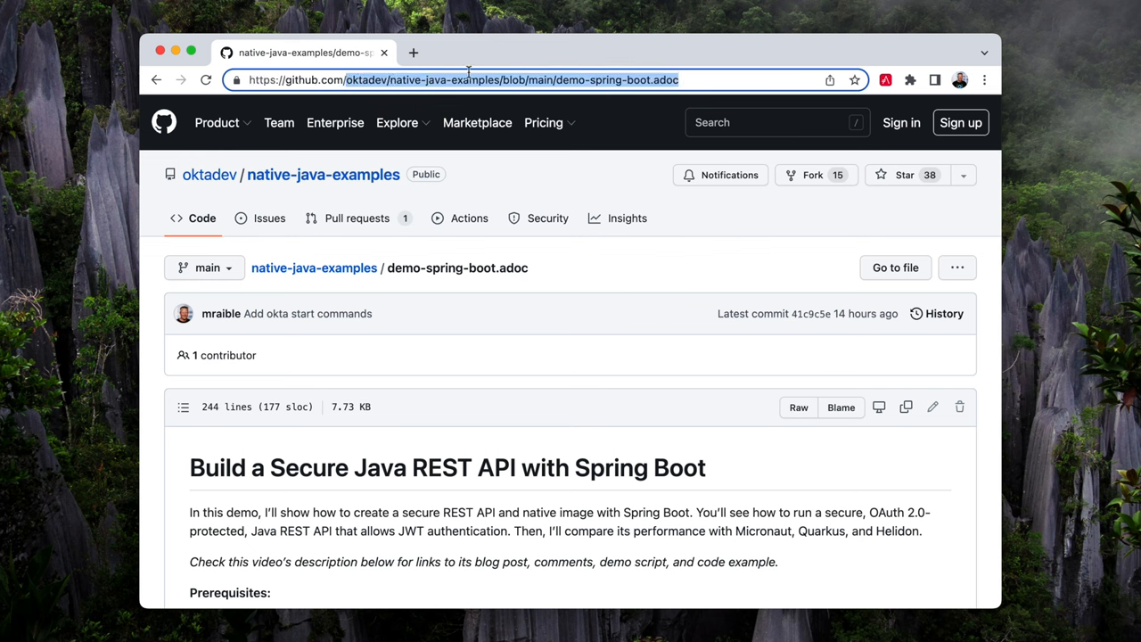
mouse_move(740, 79)
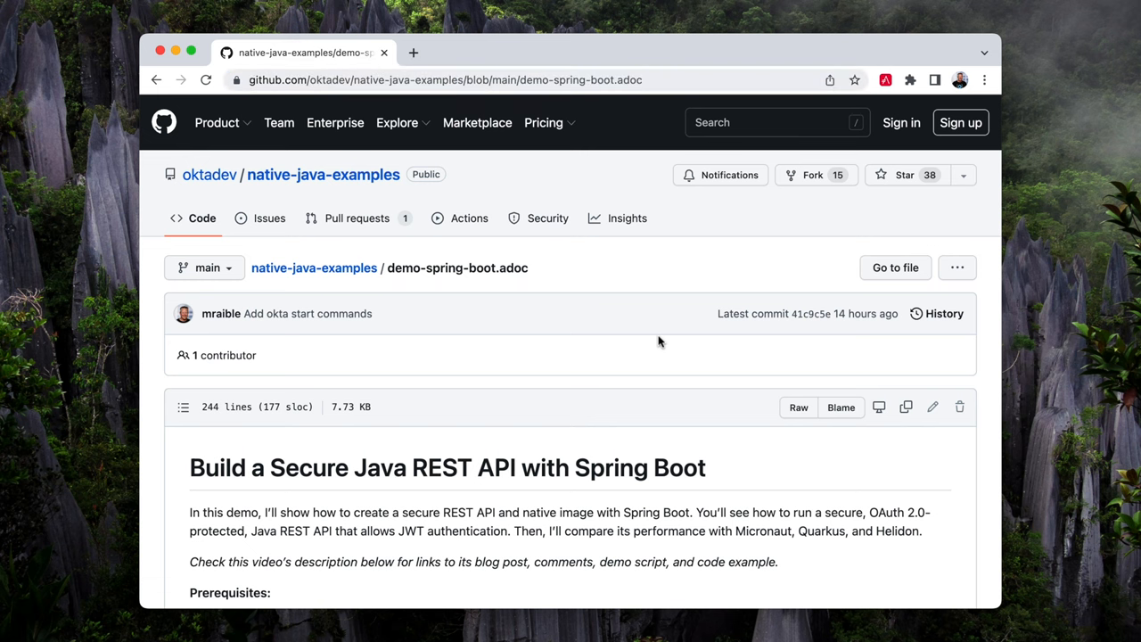
Step: Confirm SDKMAN is installed by checking it reports version 5.15.0
left_click(798, 407)
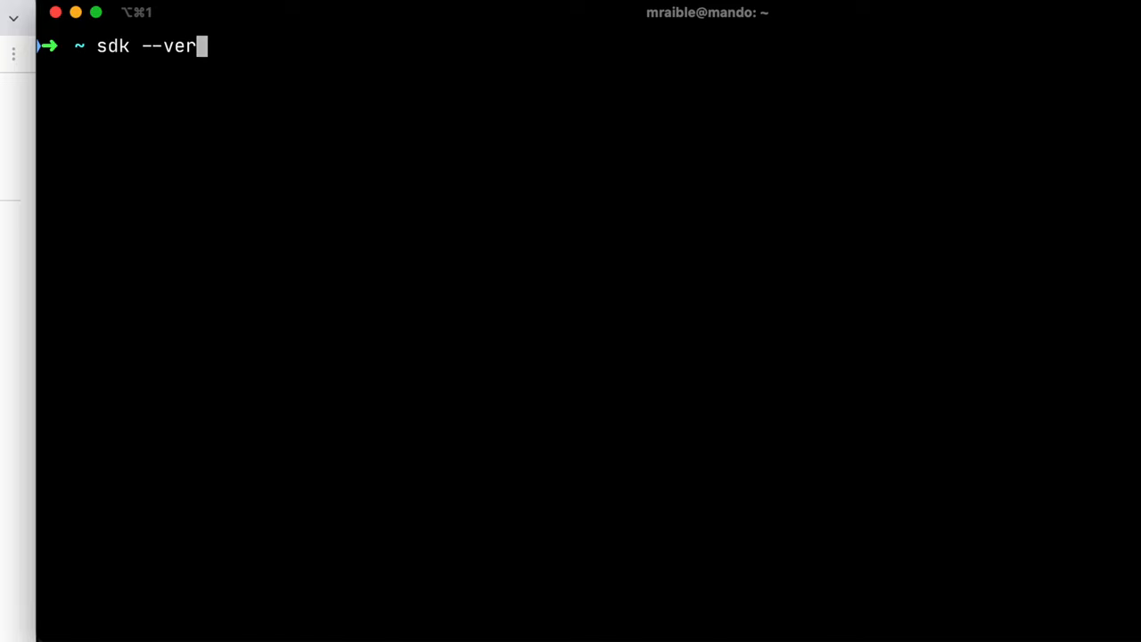
key("Return")
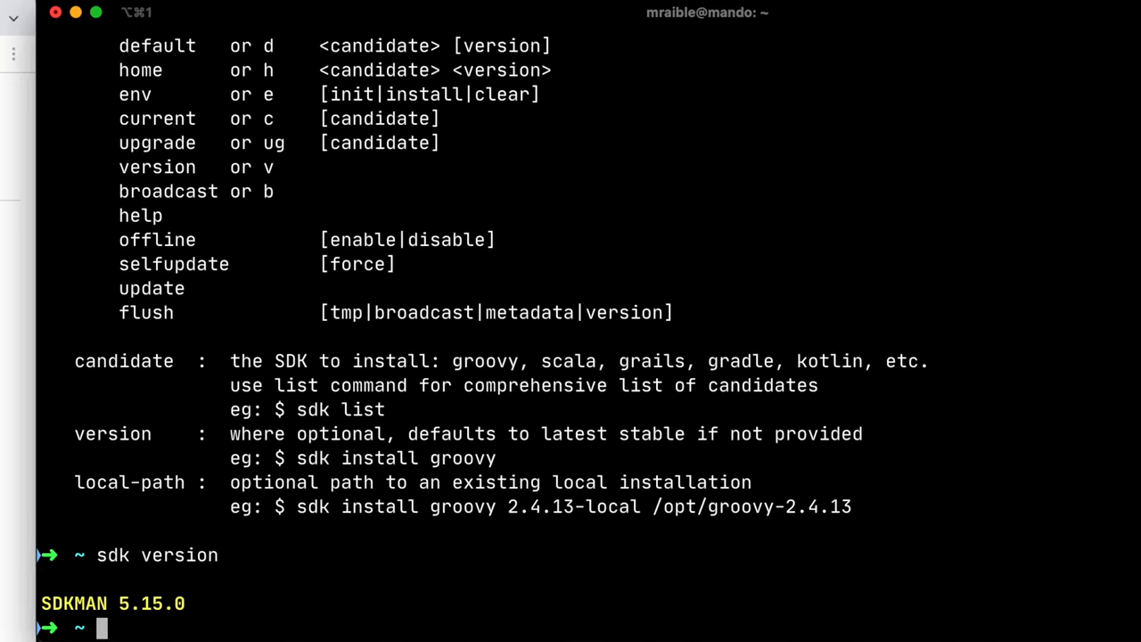
type("sdkman.")
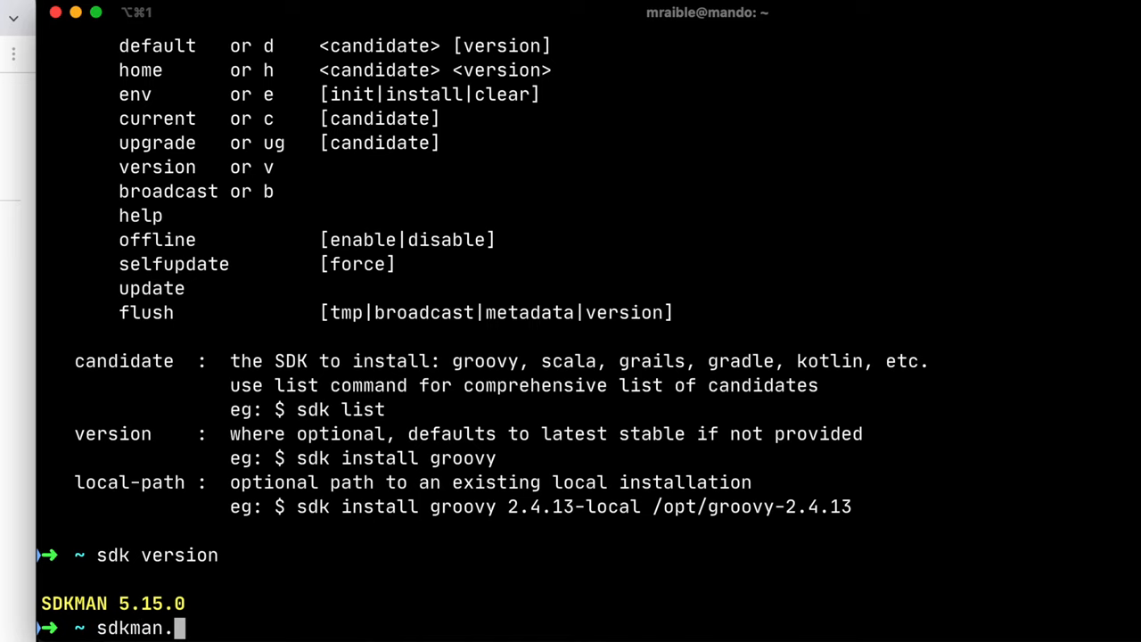
key("Return")
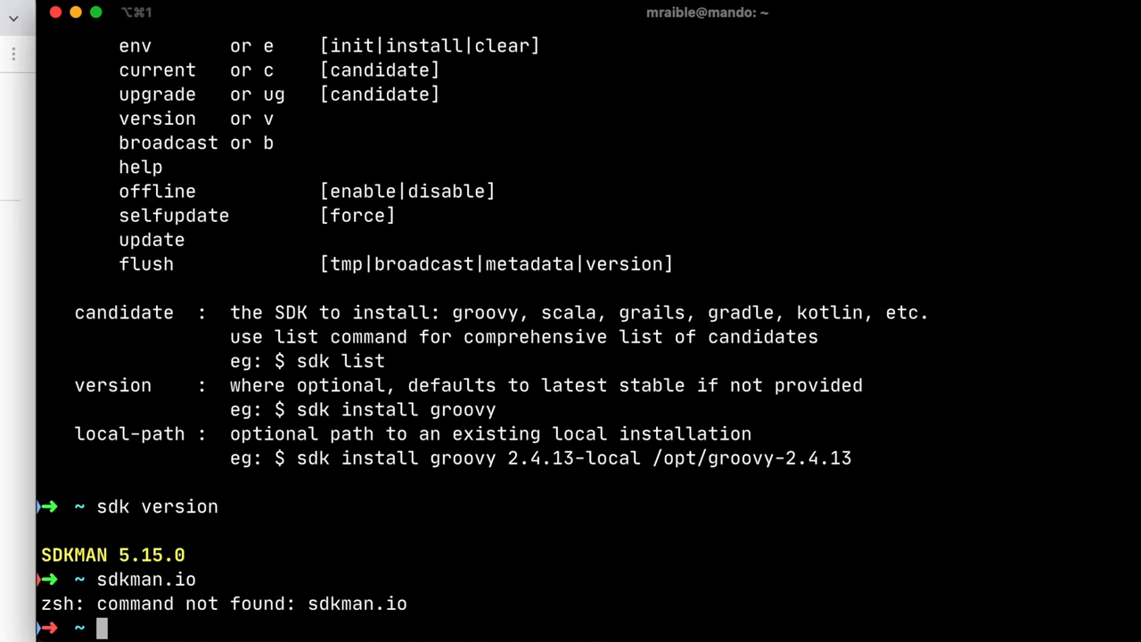
Step: Confirm HTTPie 2.4.0 and Okta CLI 0.10.0-90271f8 are installed
type("http --version")
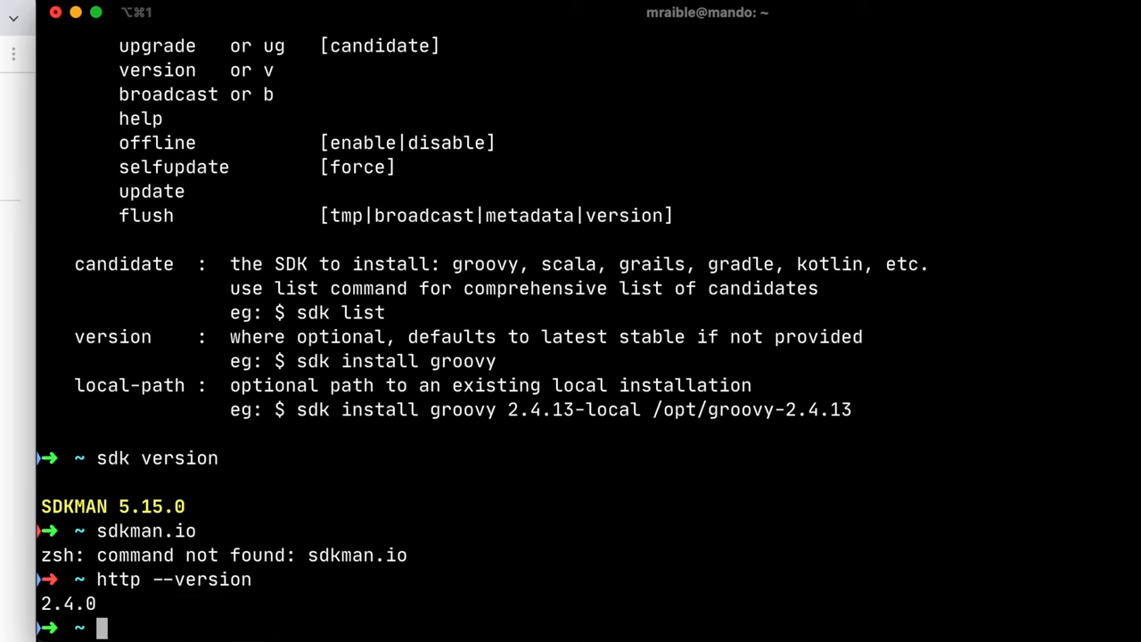
type("okta --v")
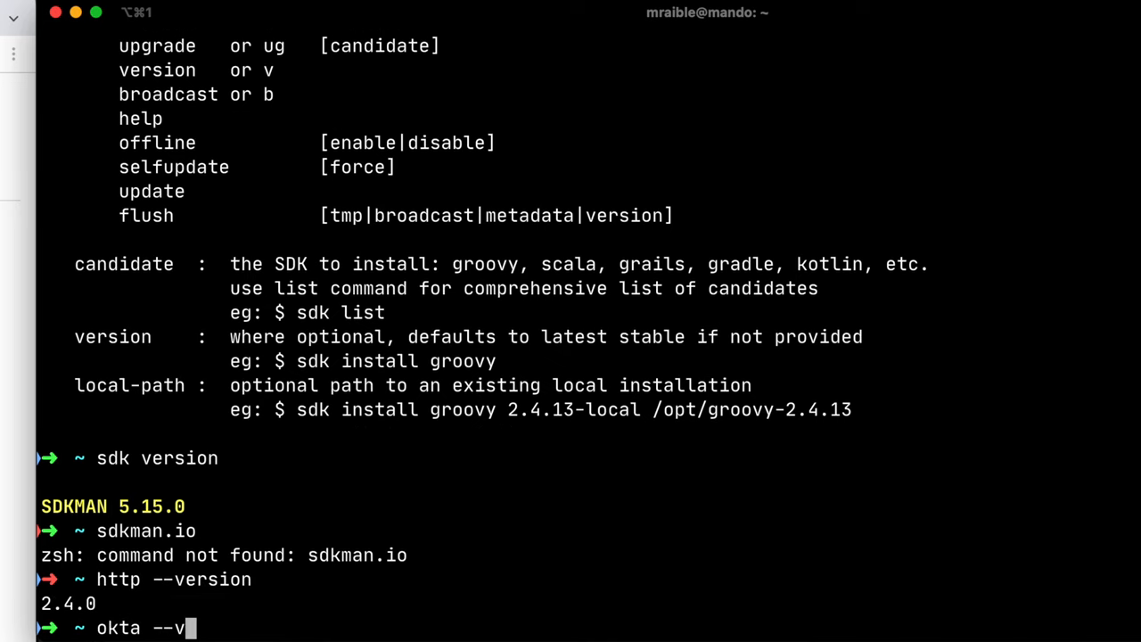
key("Return")
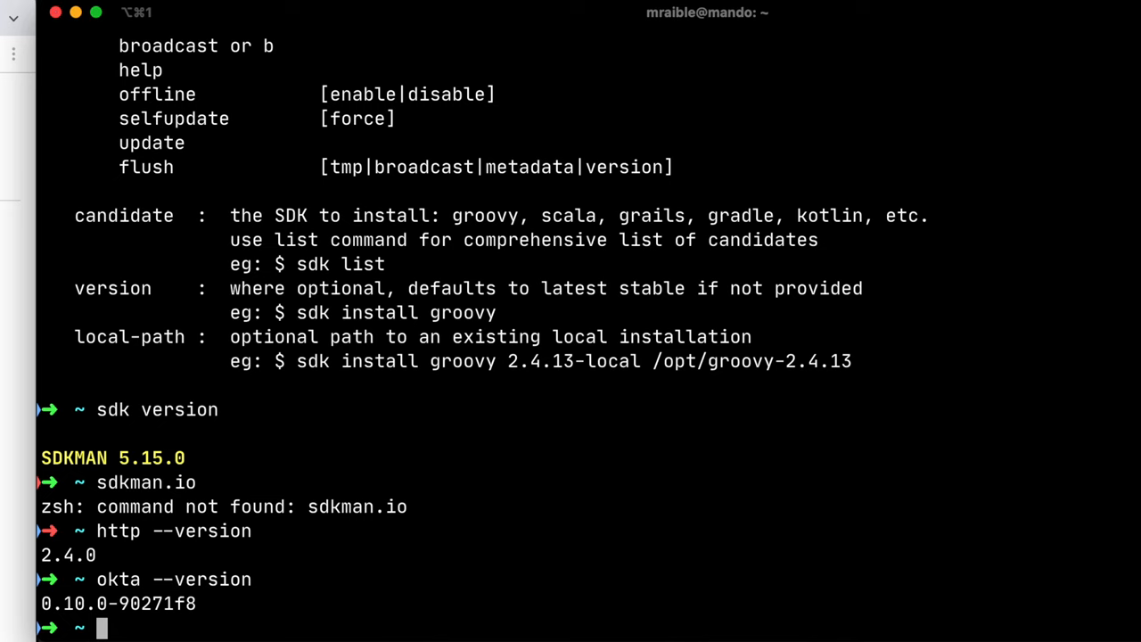
type("cli.okta.")
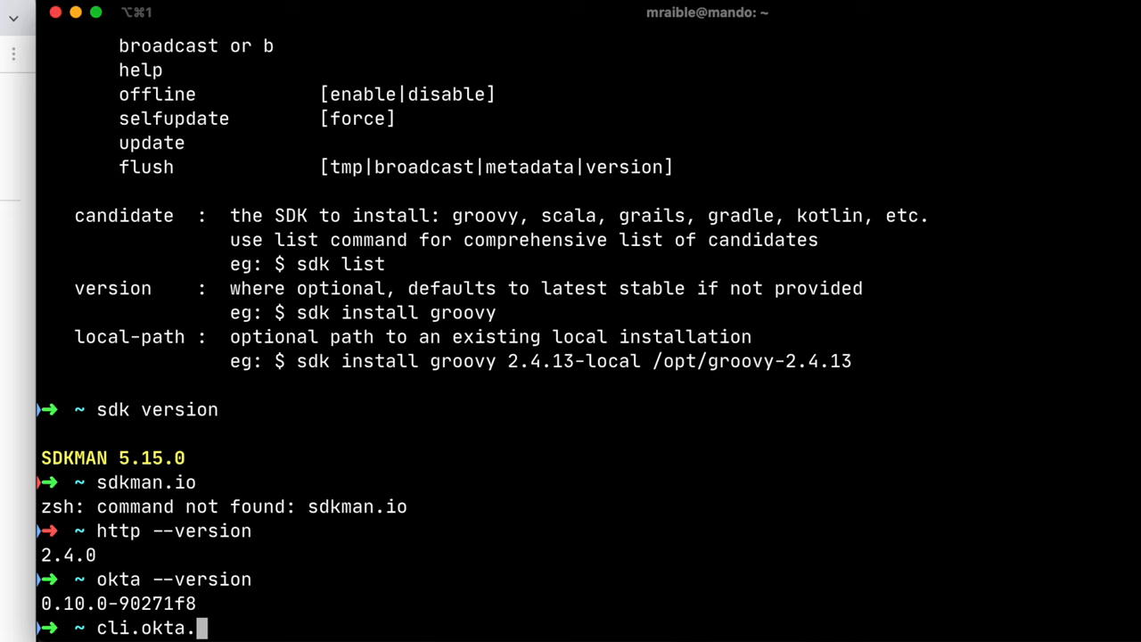
key("Return")
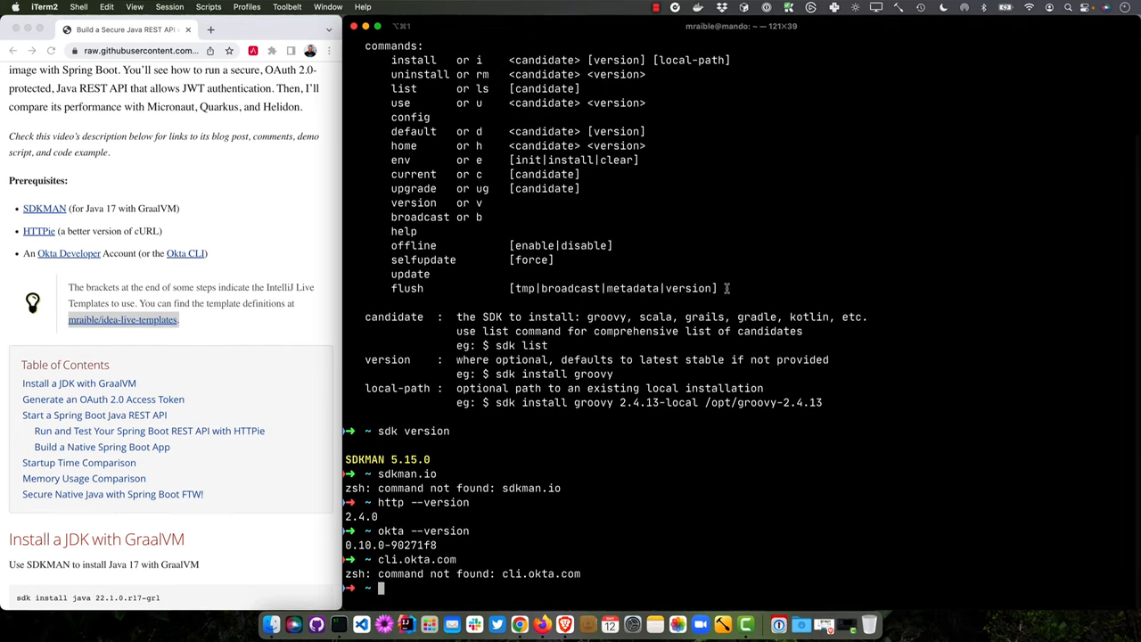
Step: Install Java 22.1.0.r17-grl via SDKMAN and list the installed GraalVM versions
scroll("down", 3)
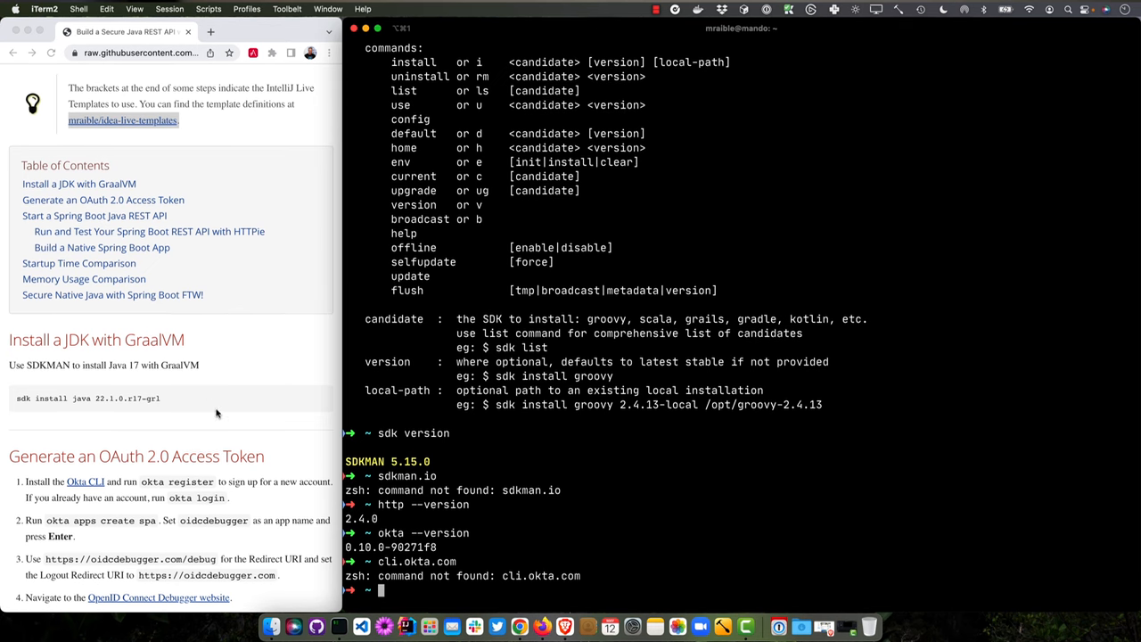
triple_click(87, 395)
type("sdk")
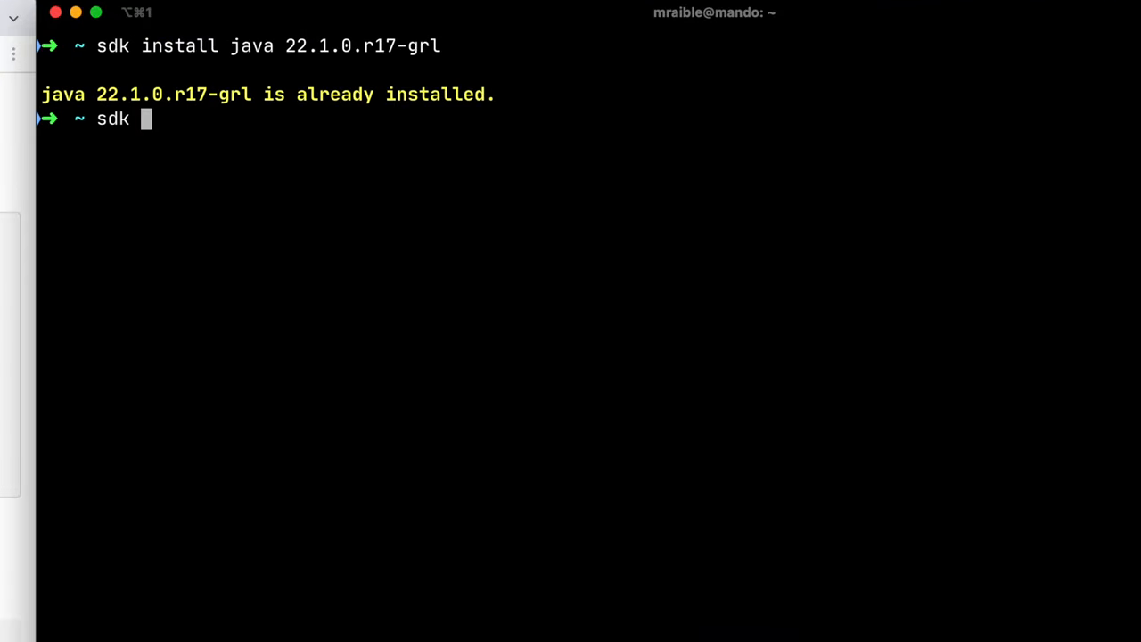
type("list java | gr")
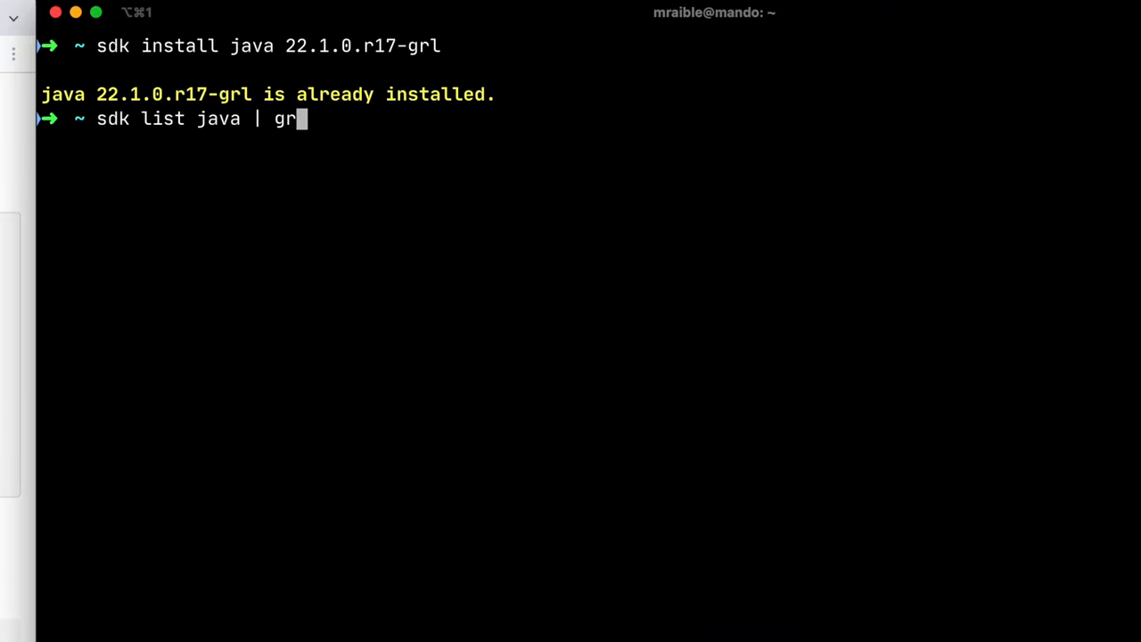
key("Return")
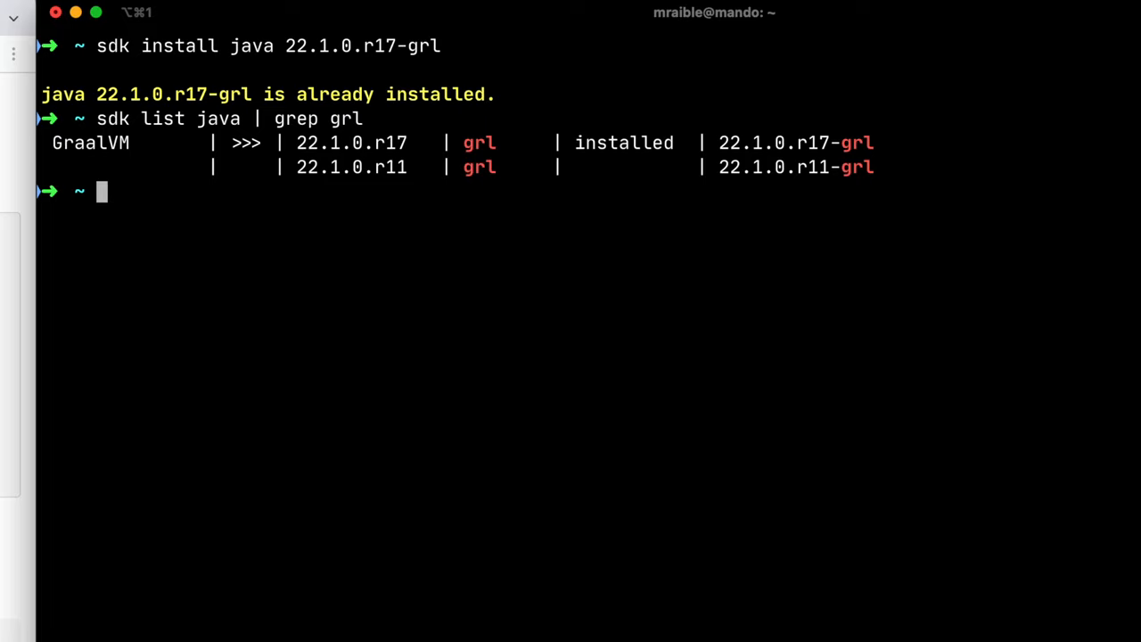
mouse_move(609, 537)
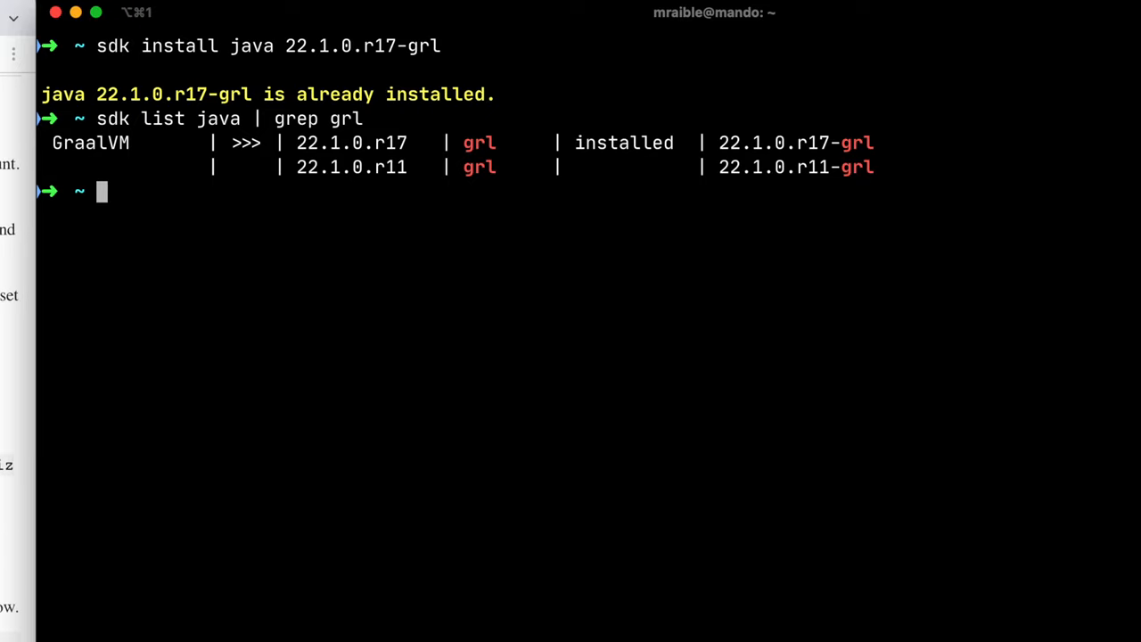
mouse_move(667, 406)
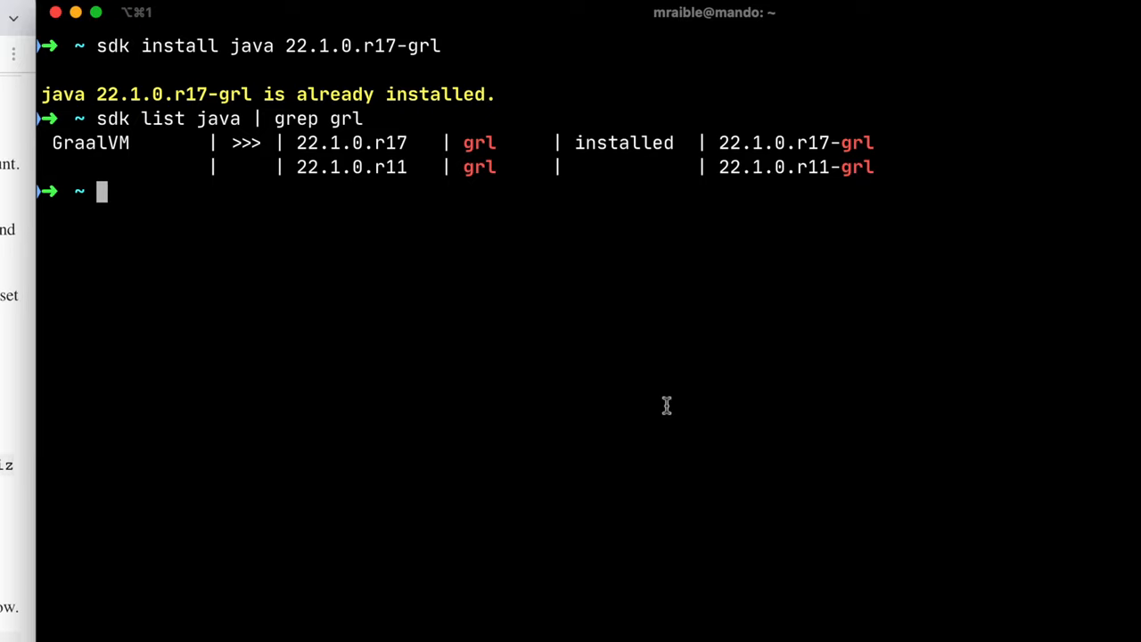
type("okta apps create spa")
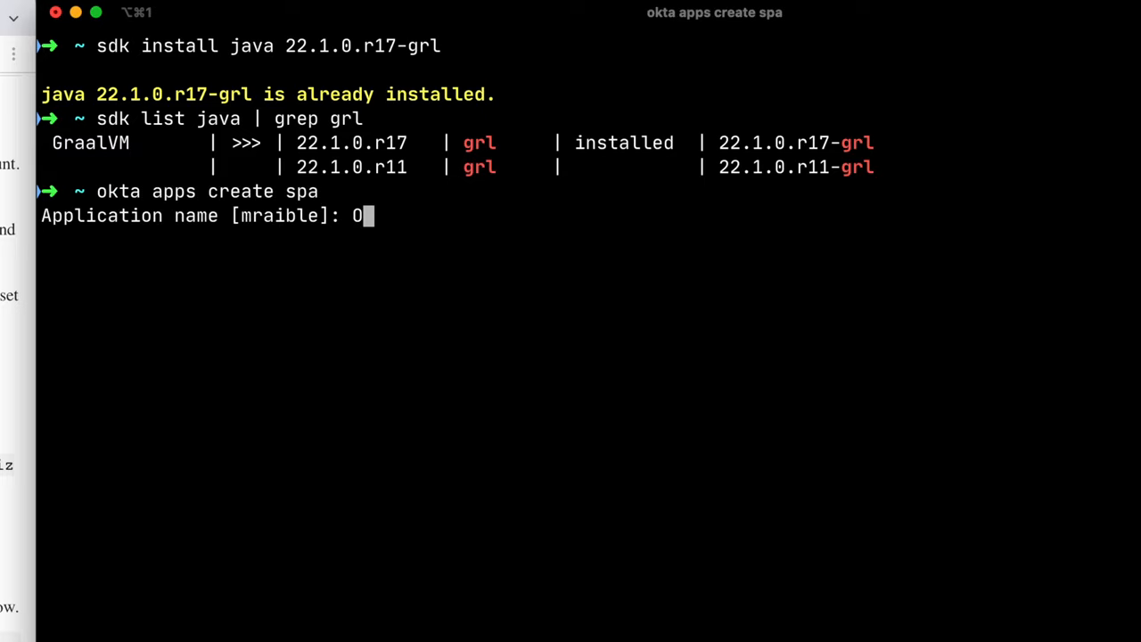
type("IDC Debugger")
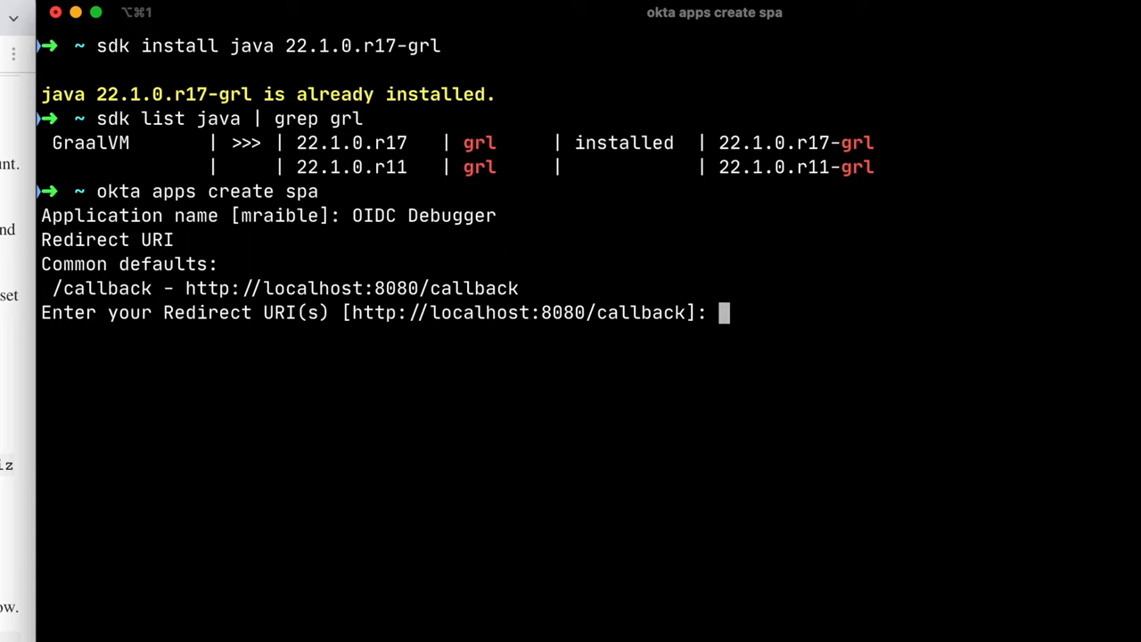
type("https://oid")
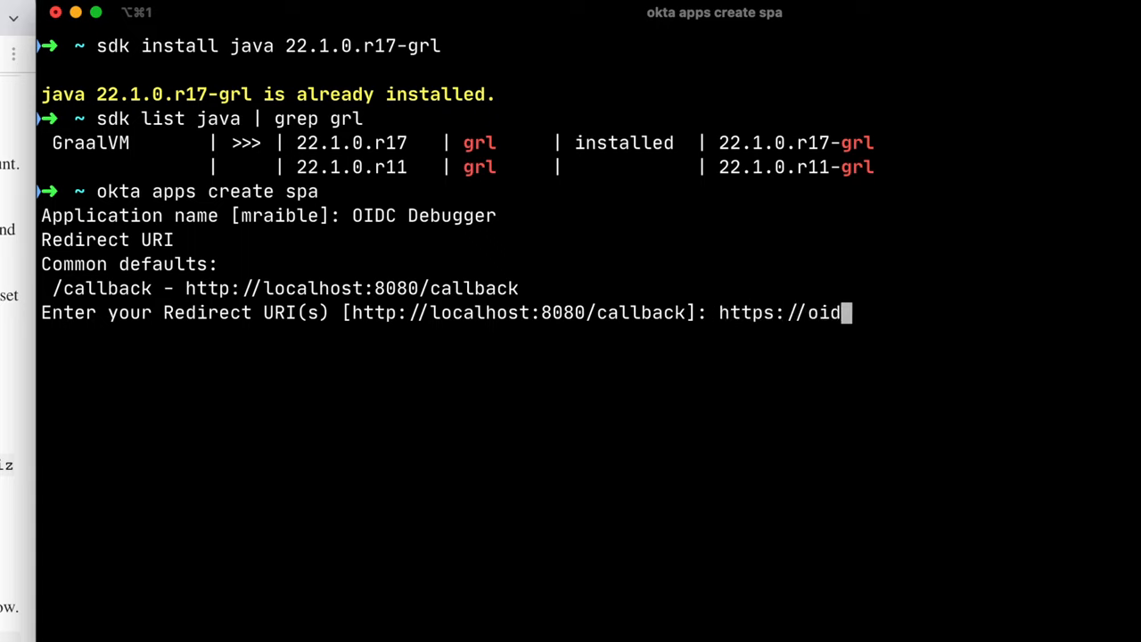
type("cdebugger.com/debug")
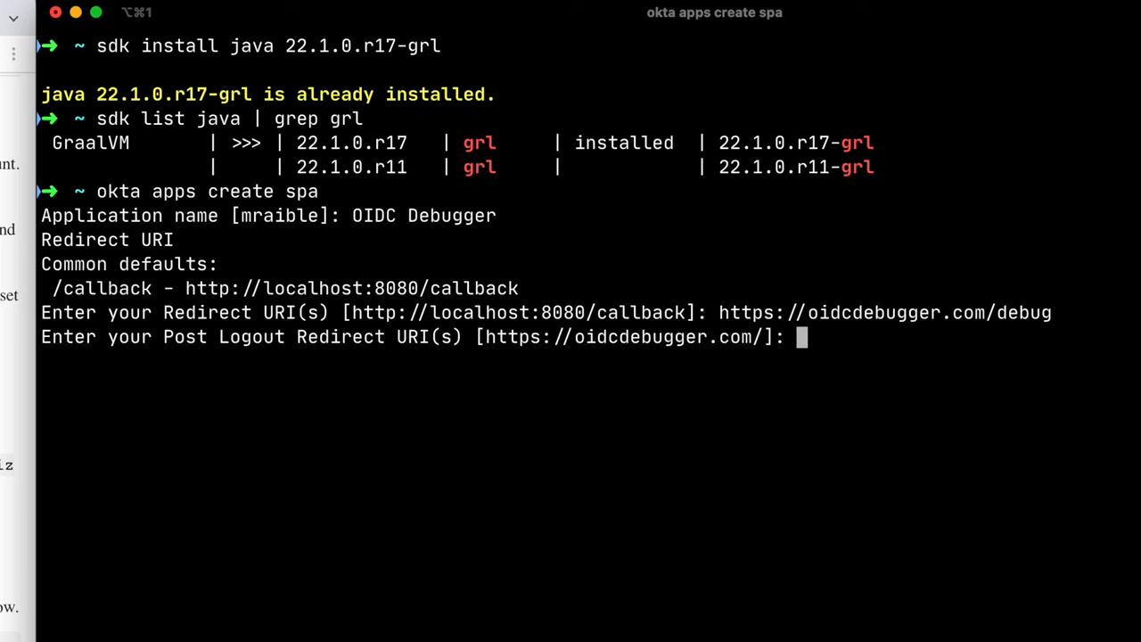
key("Return")
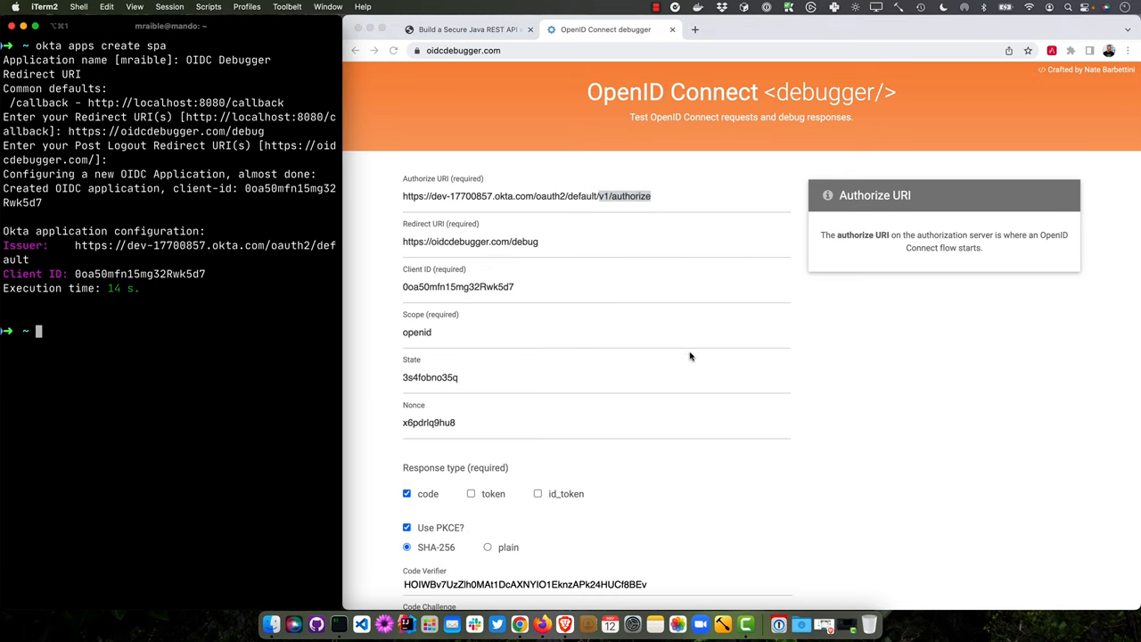
Step: Send the PKCE authorization request and store the returned access token as TOKEN
scroll("down", 3)
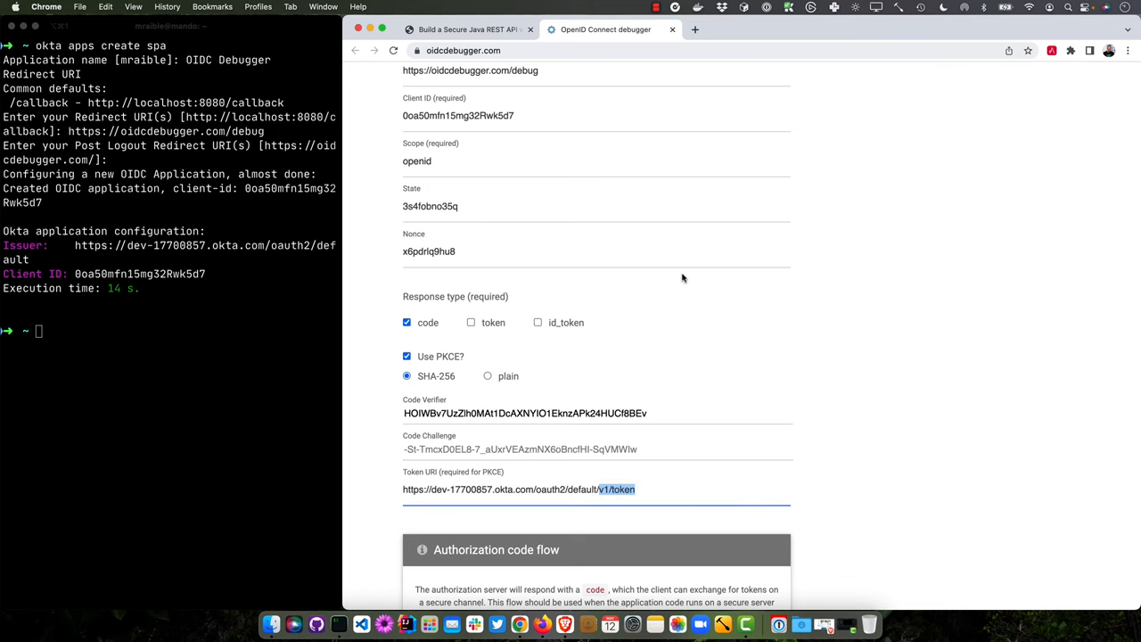
scroll("up", 3)
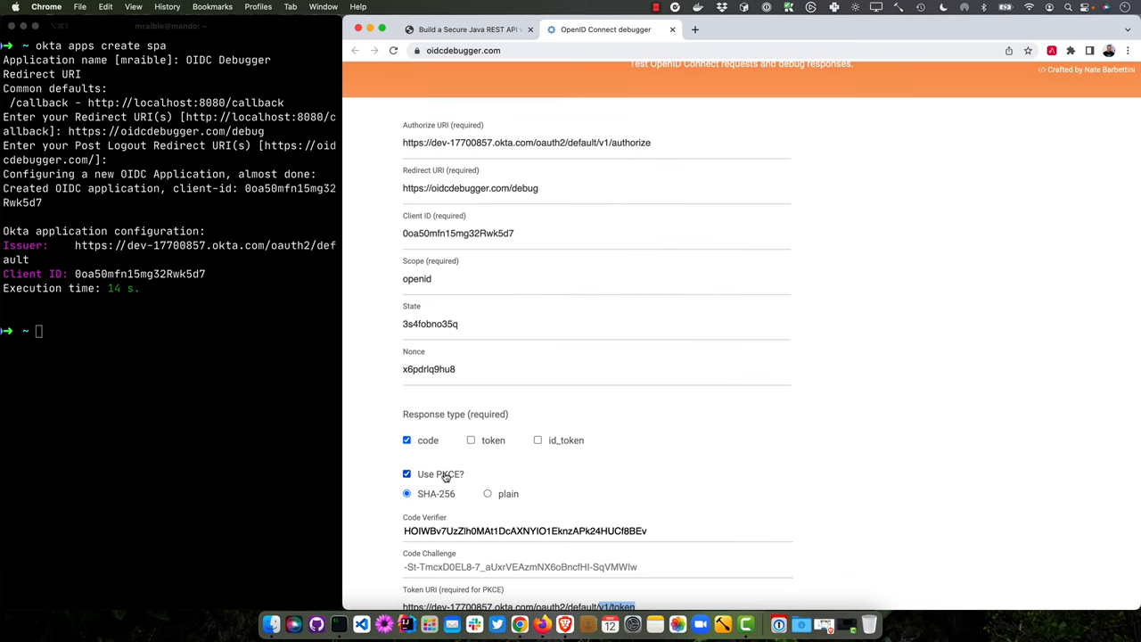
scroll("down", 3)
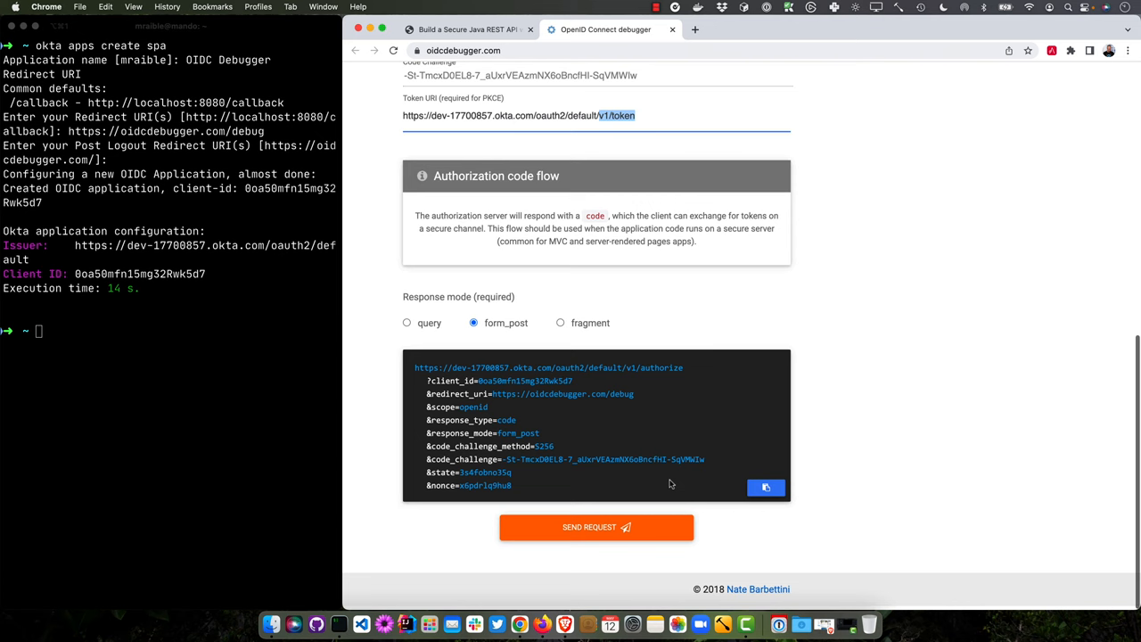
left_click(597, 527)
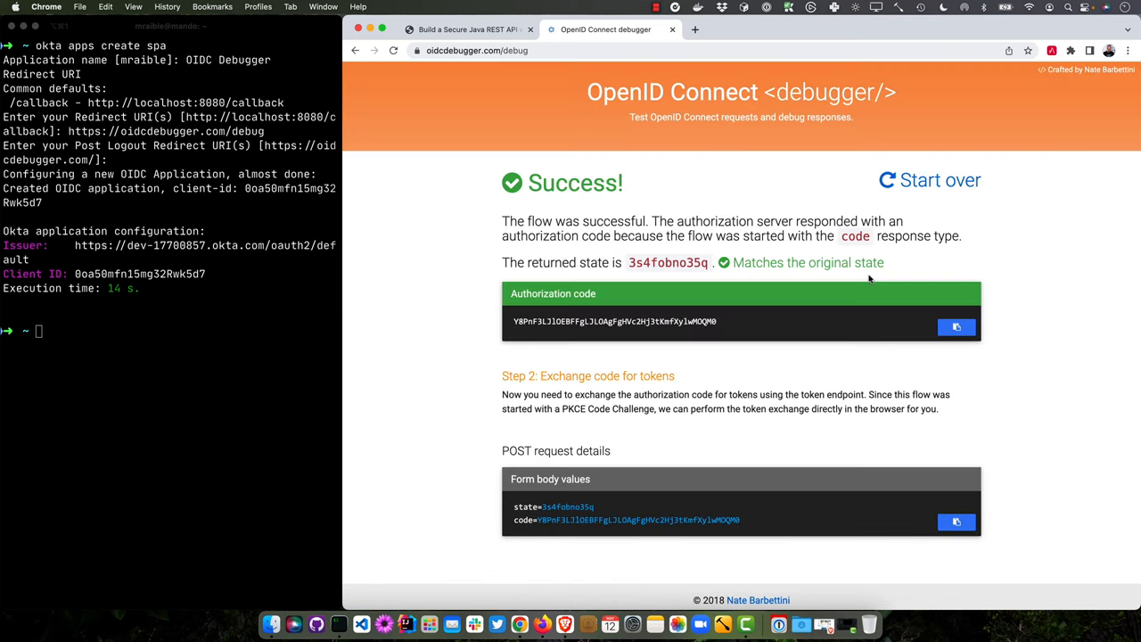
scroll("down", 3)
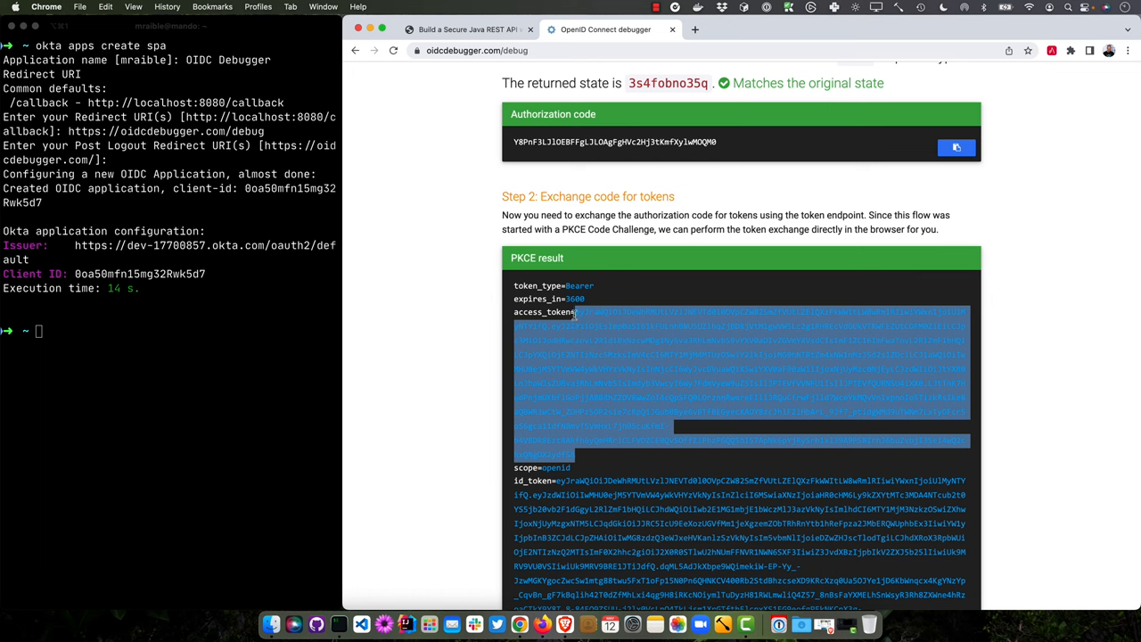
type("T")
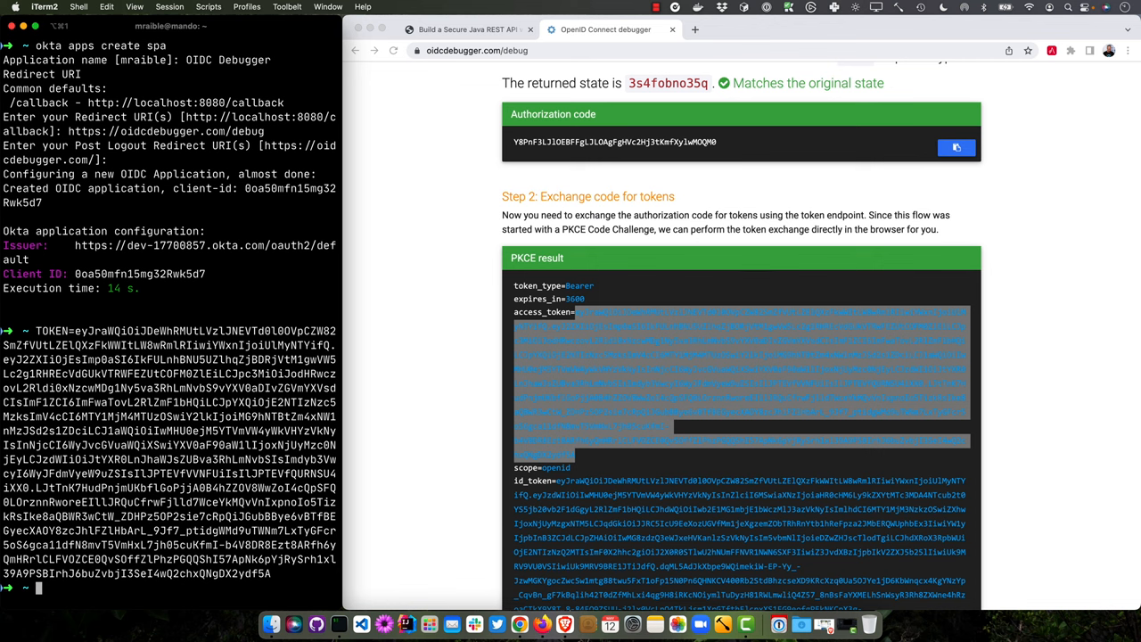
Step: Download start.spring.io starter.zip with web, oauth2-resource-server and native dependencies into spring-boot
left_click(434, 29)
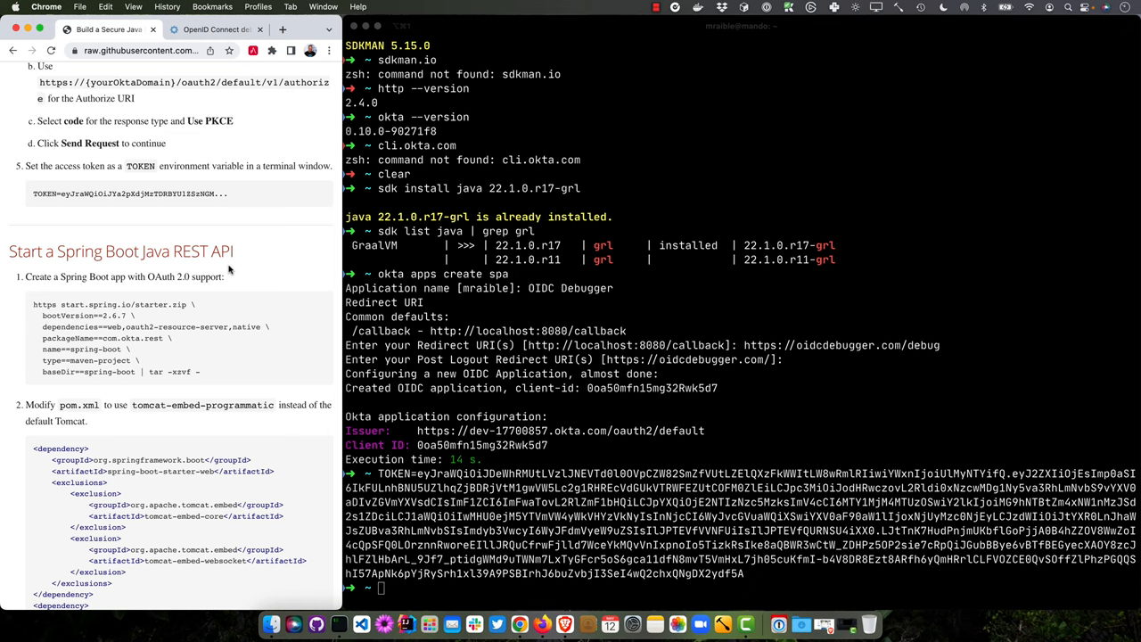
scroll("down", 3)
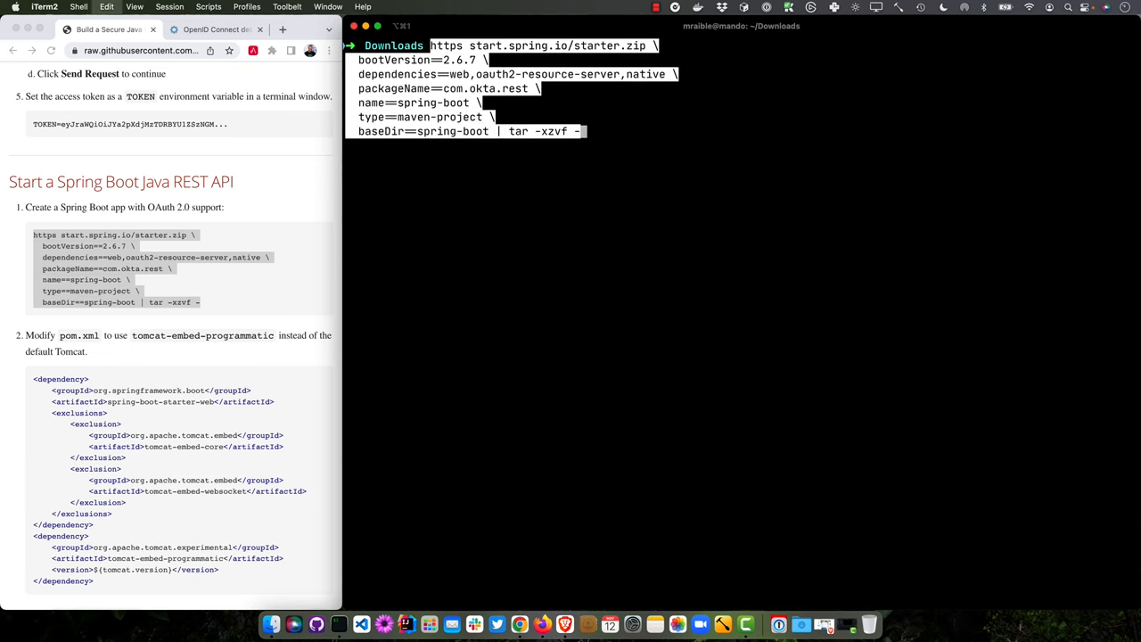
key("Return")
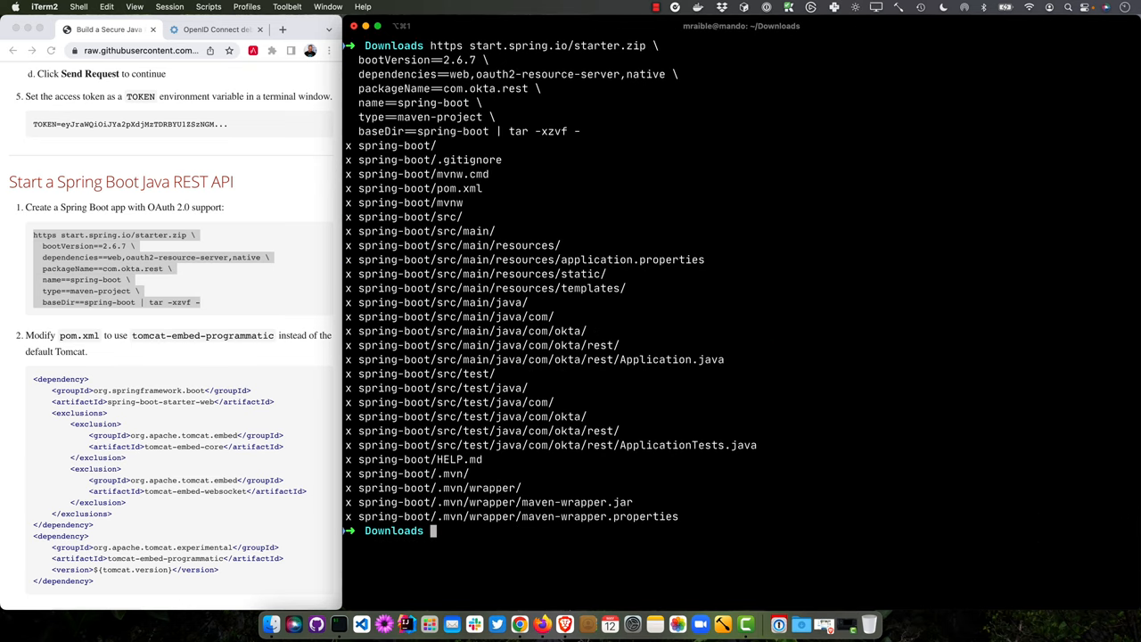
double_click(559, 74)
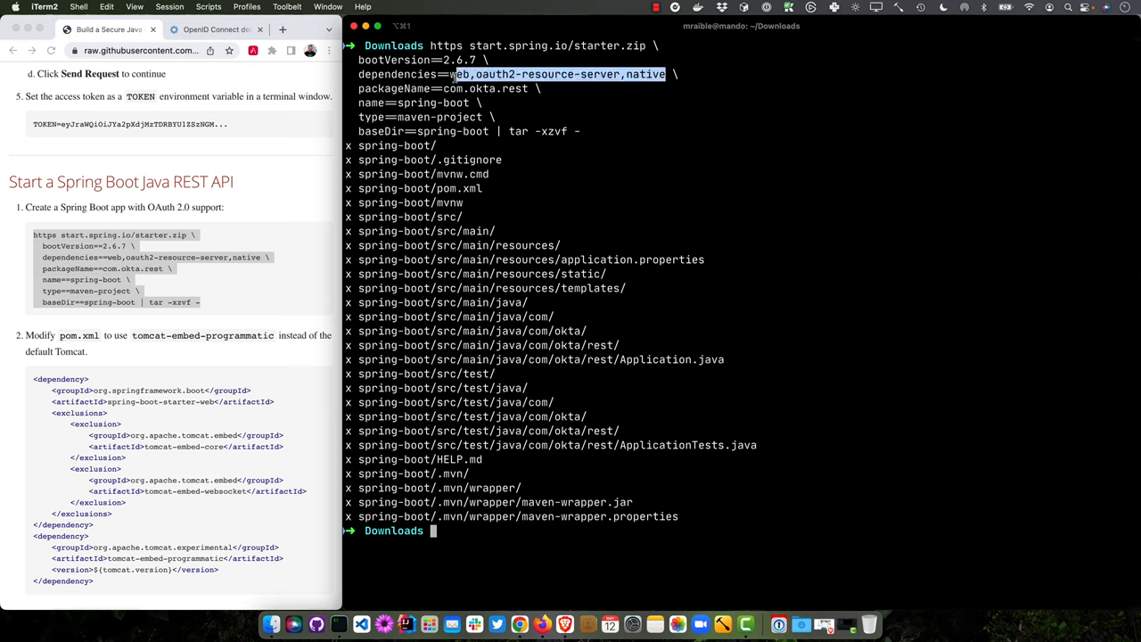
mouse_move(681, 152)
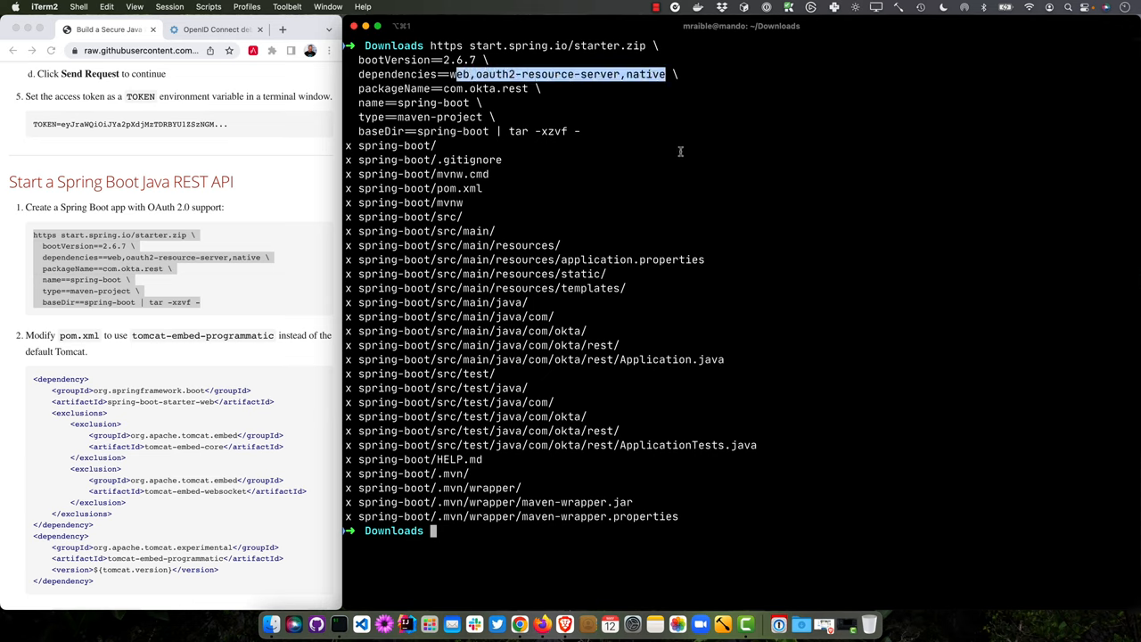
mouse_move(582, 177)
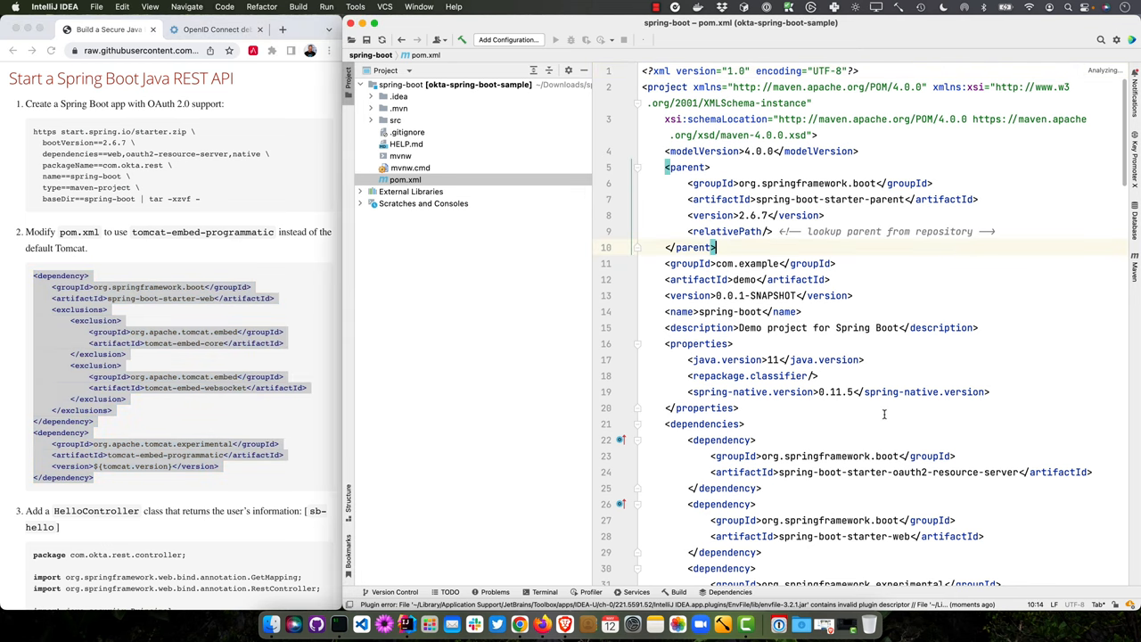
Step: Exclude Tomcat core and websocket from the web starter and add tomcat-embed-programmatic
scroll("down", 3)
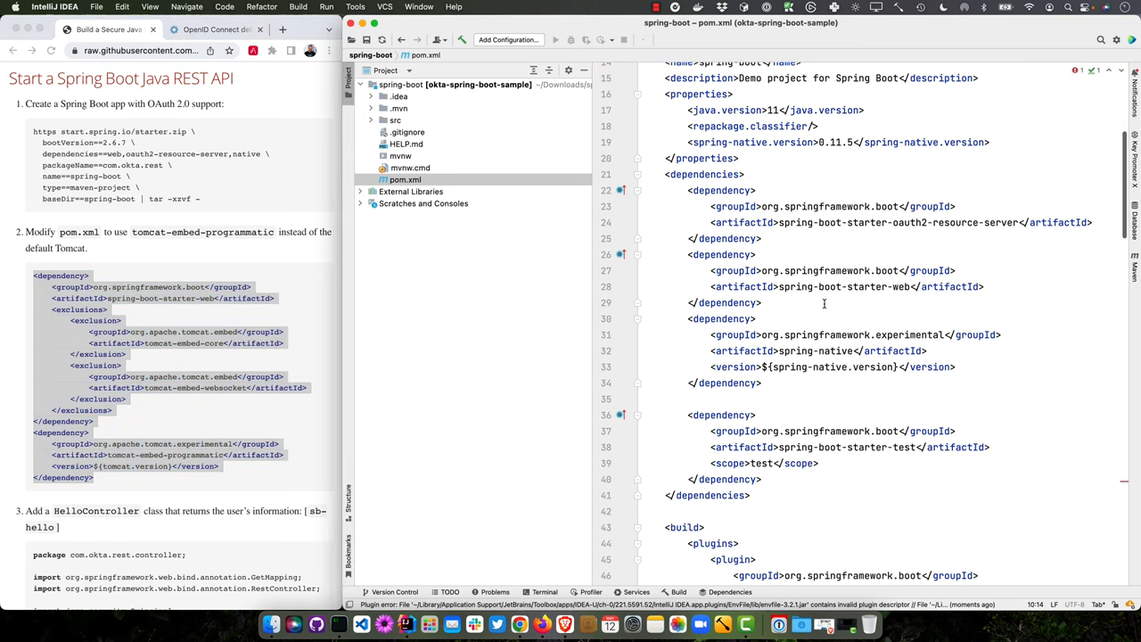
mouse_move(769, 304)
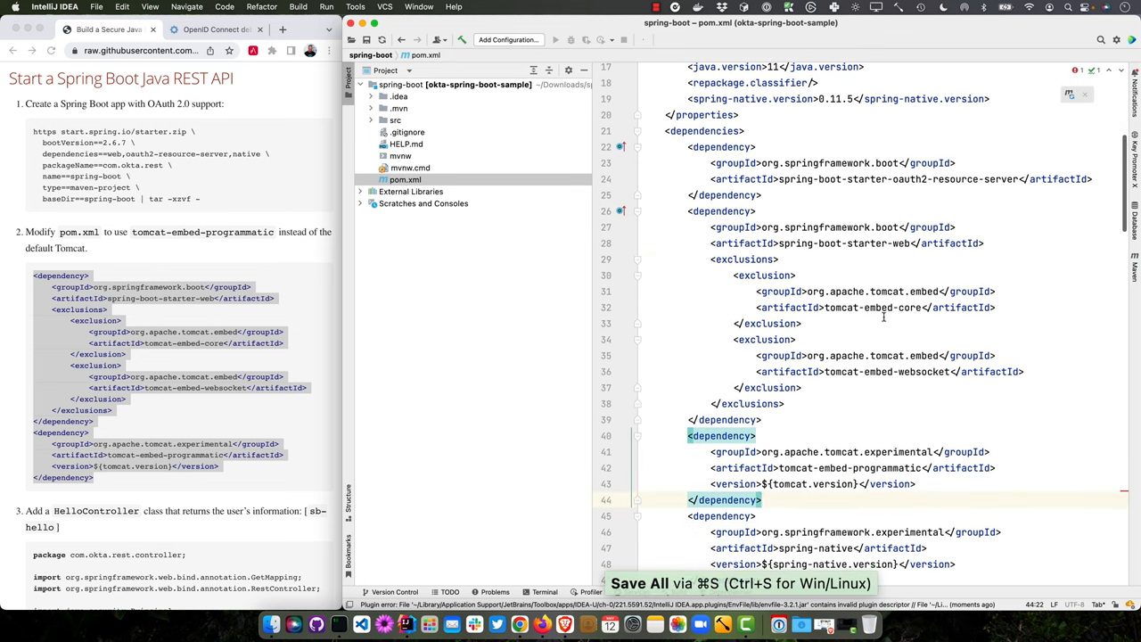
scroll("down", 3)
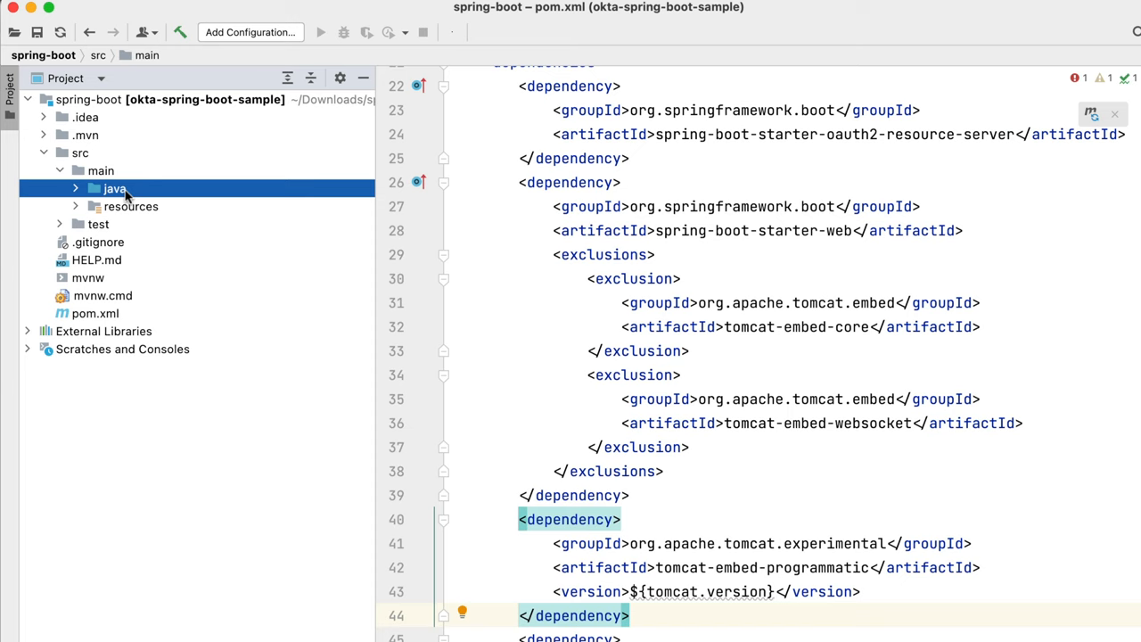
Step: Create controller.HelloController in com.okta.rest serving /hello, then load Maven changes
right_click(157, 206)
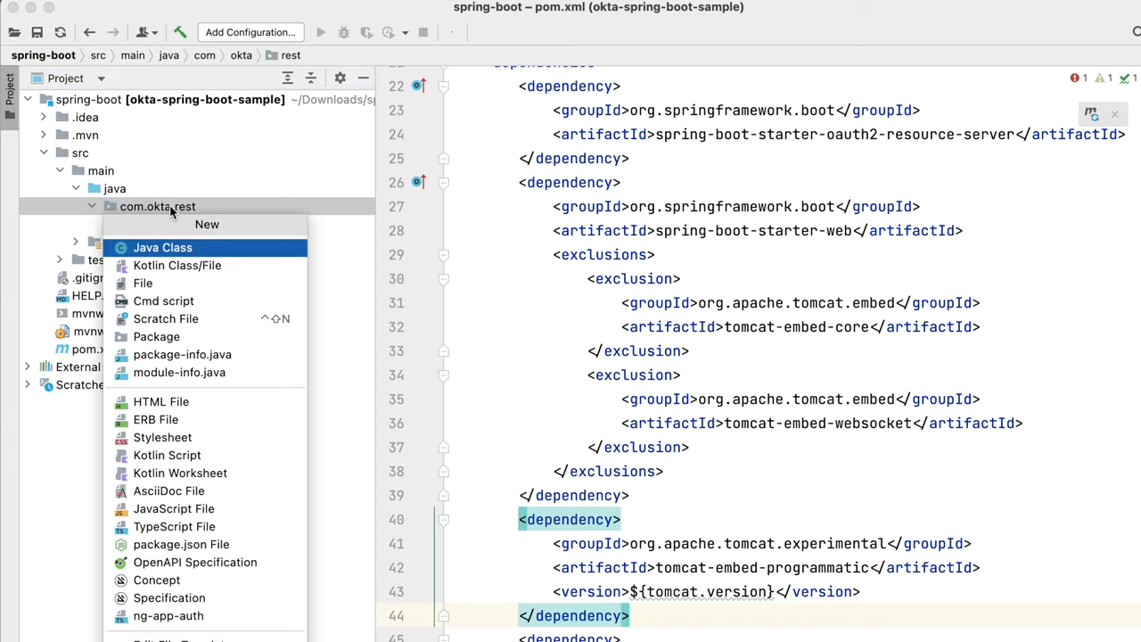
left_click(162, 247)
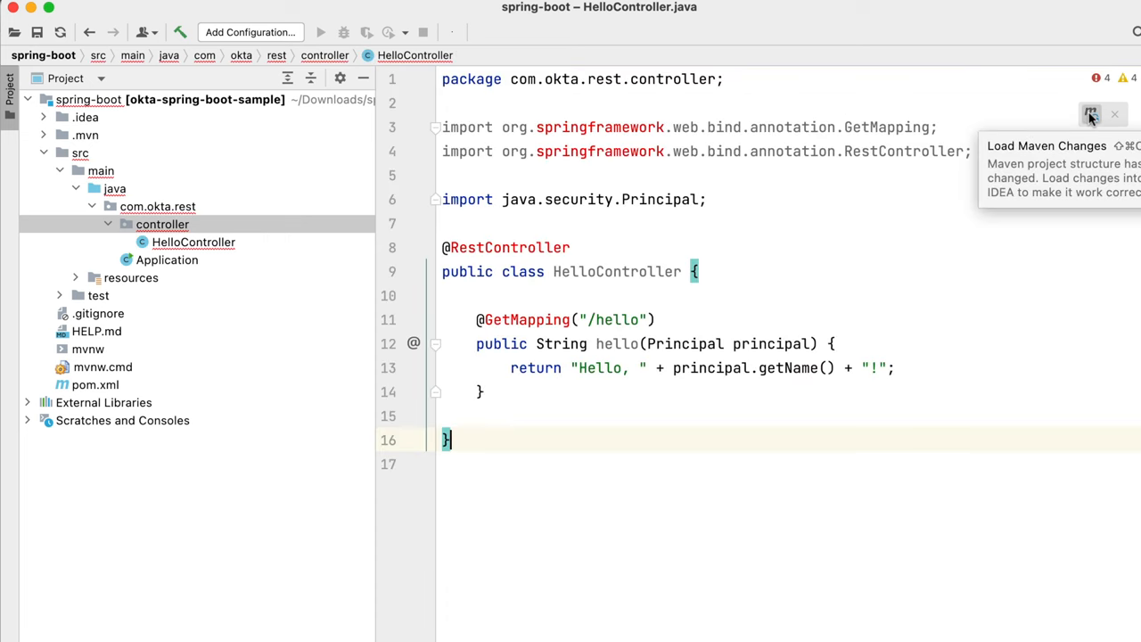
left_click(1091, 114)
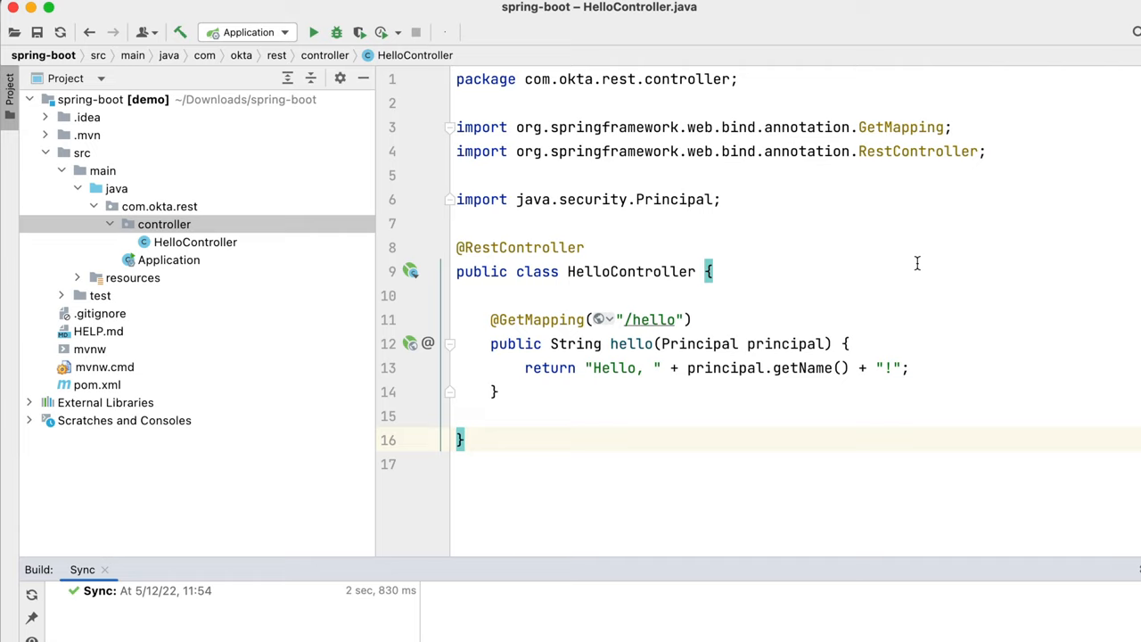
mouse_move(1021, 151)
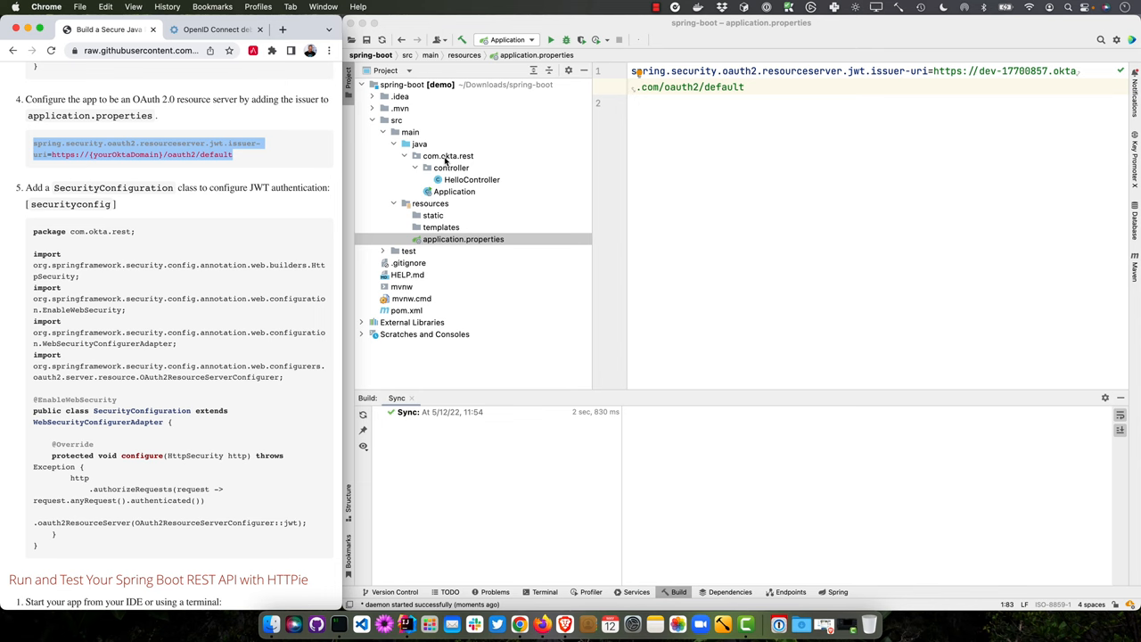
Step: Create SecurityConfiguration in com.okta.rest requiring authentication and JWT validation
left_click(449, 156)
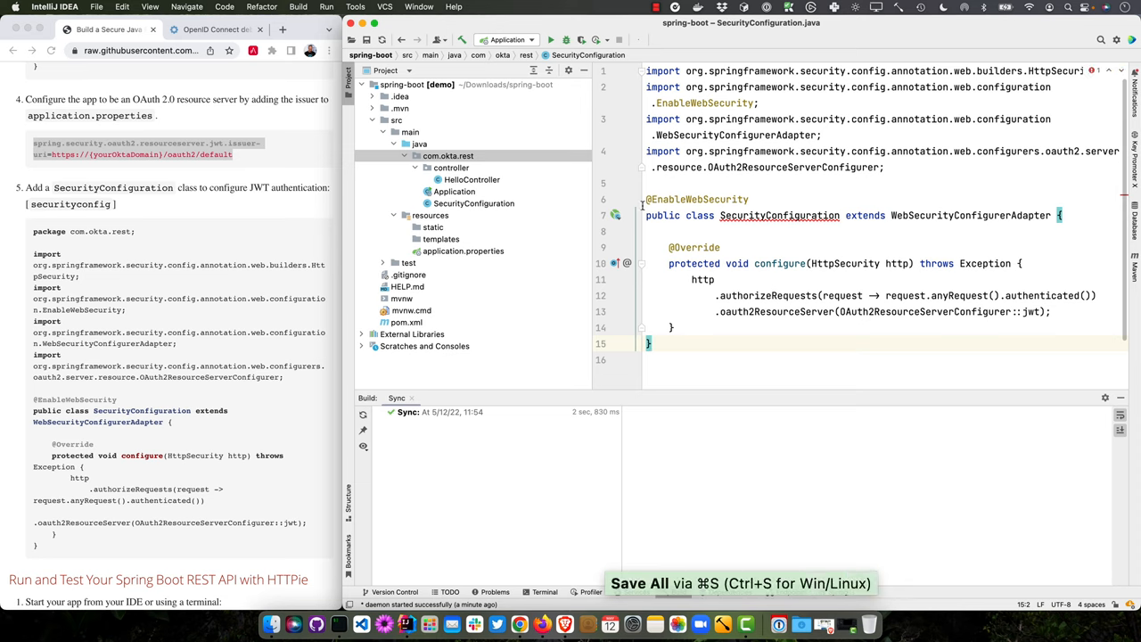
left_click(718, 199)
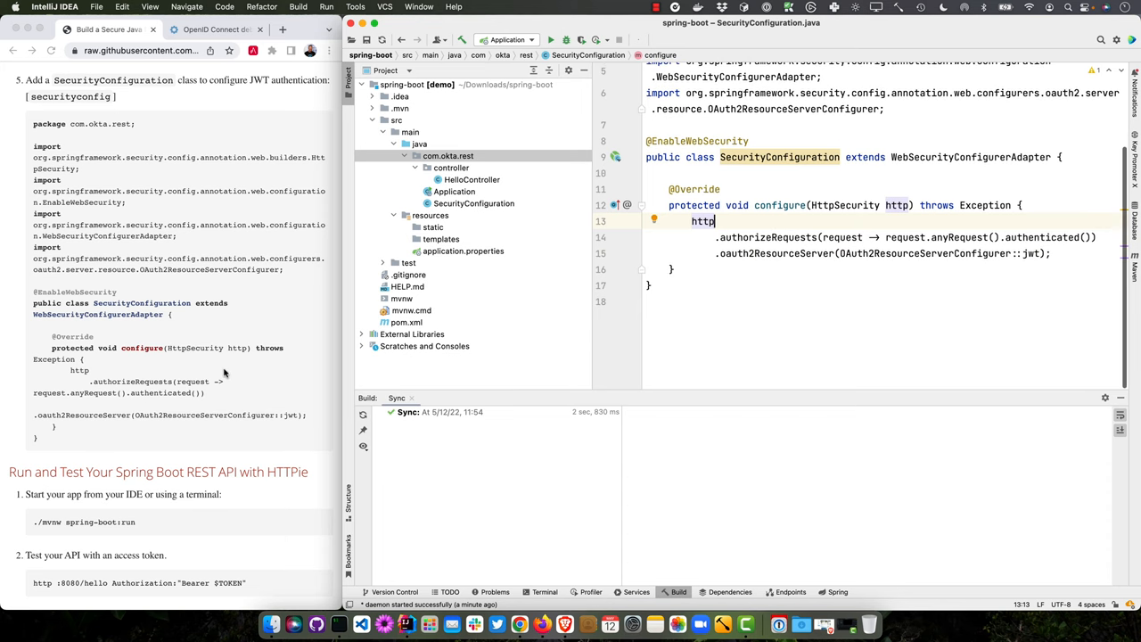
scroll("down", 3)
type(".")
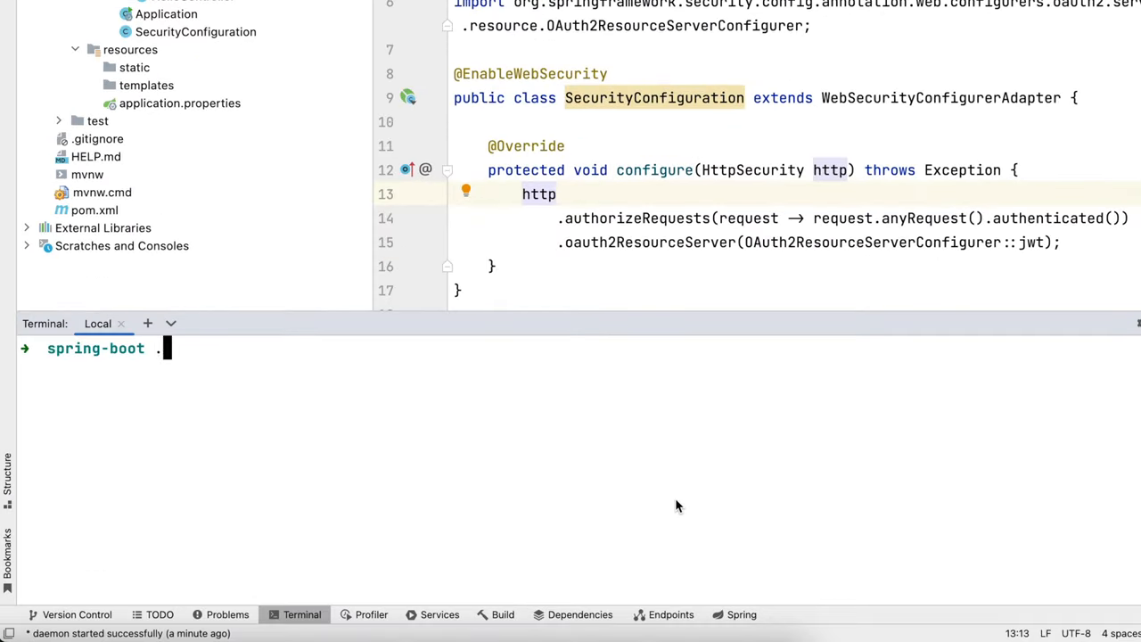
Step: Make ./mvnw executable with chmod +x and run ./mvnw spring-boot:run
type("/mvnw spring-boot:run")
type("ch")
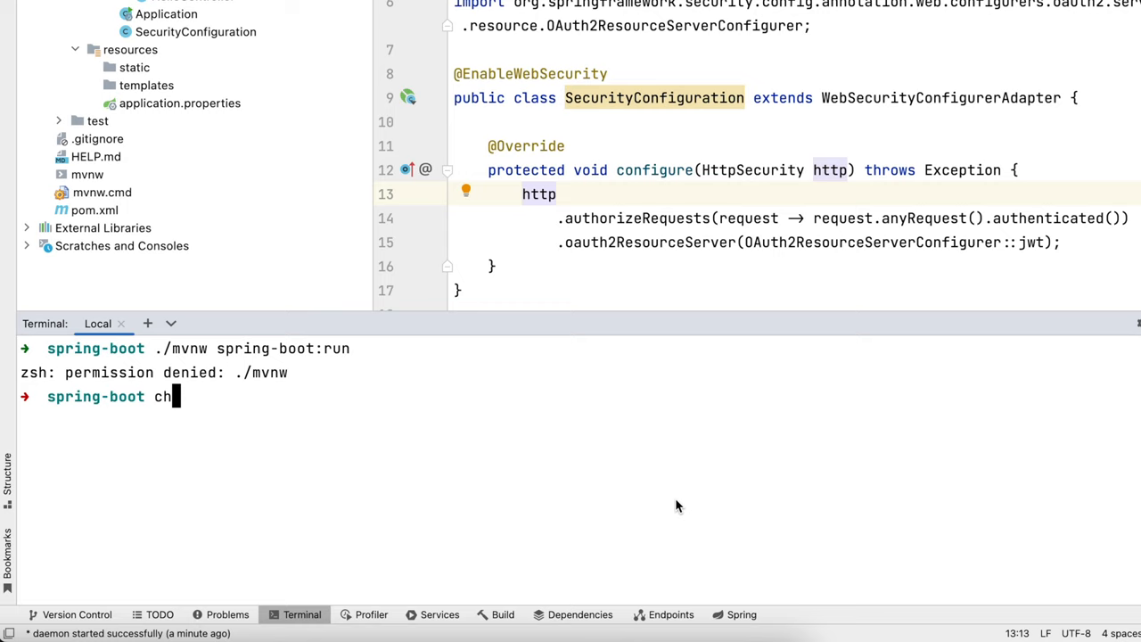
type("mod")
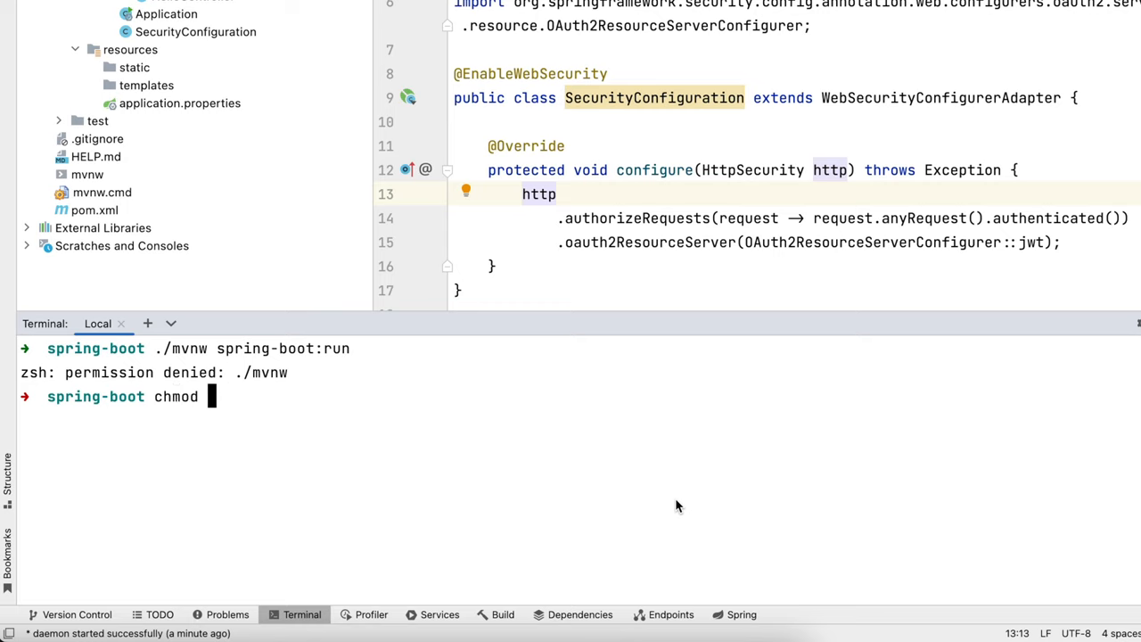
type("+x ./mvnw")
type("./mvnw s")
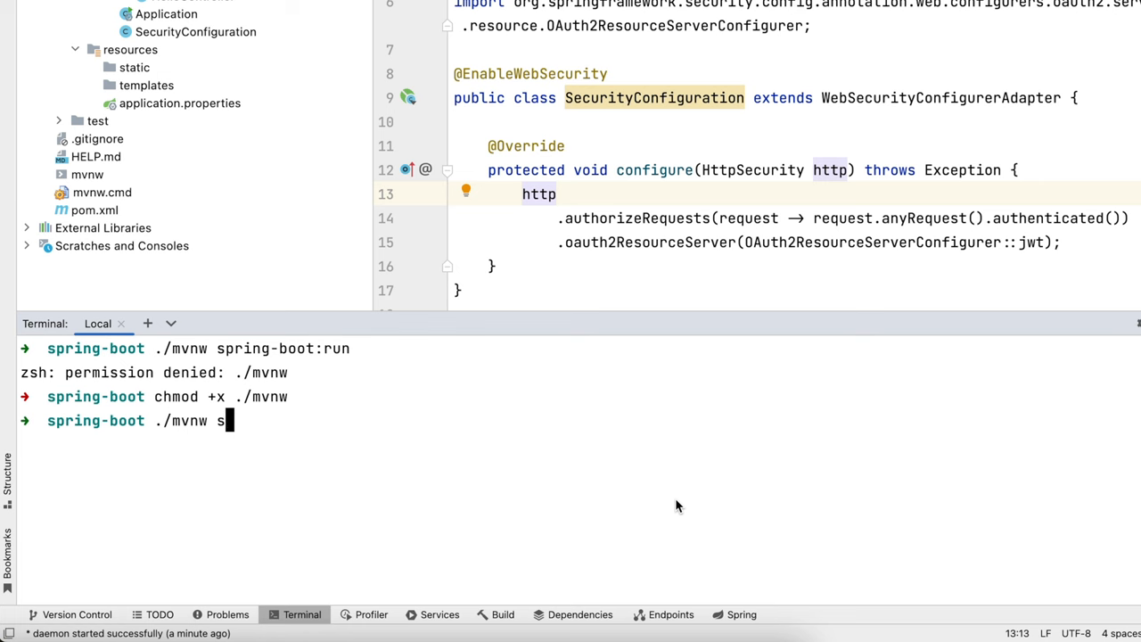
key("Return")
type("http :")
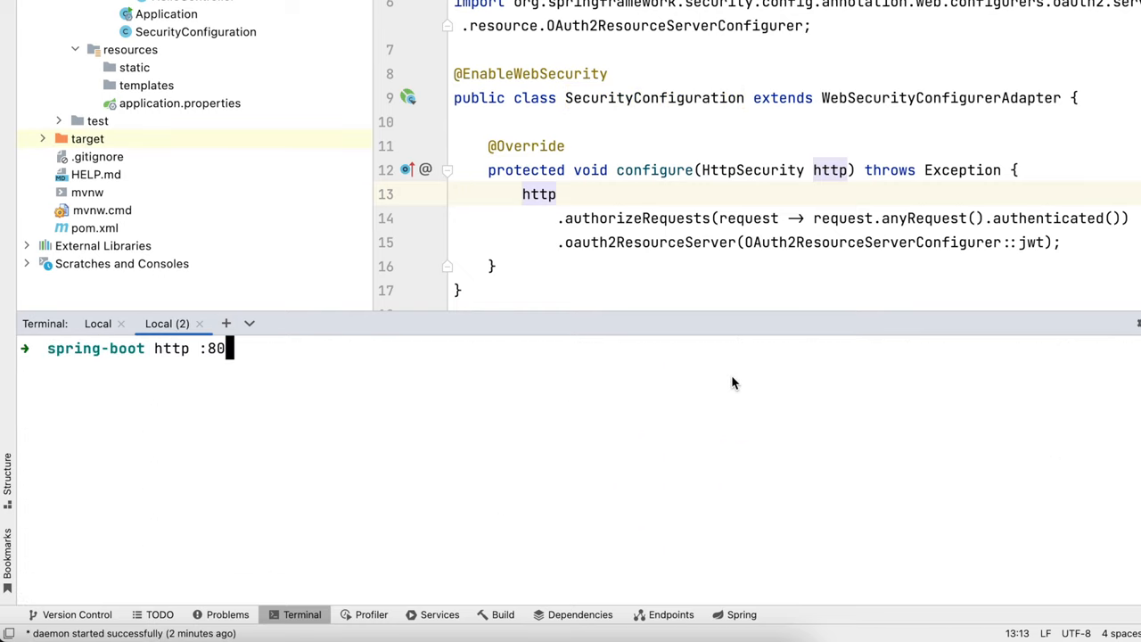
Step: Call http :8080/hello without a token, then with Authorization "Bearer $TOKEN"
type("80/hello")
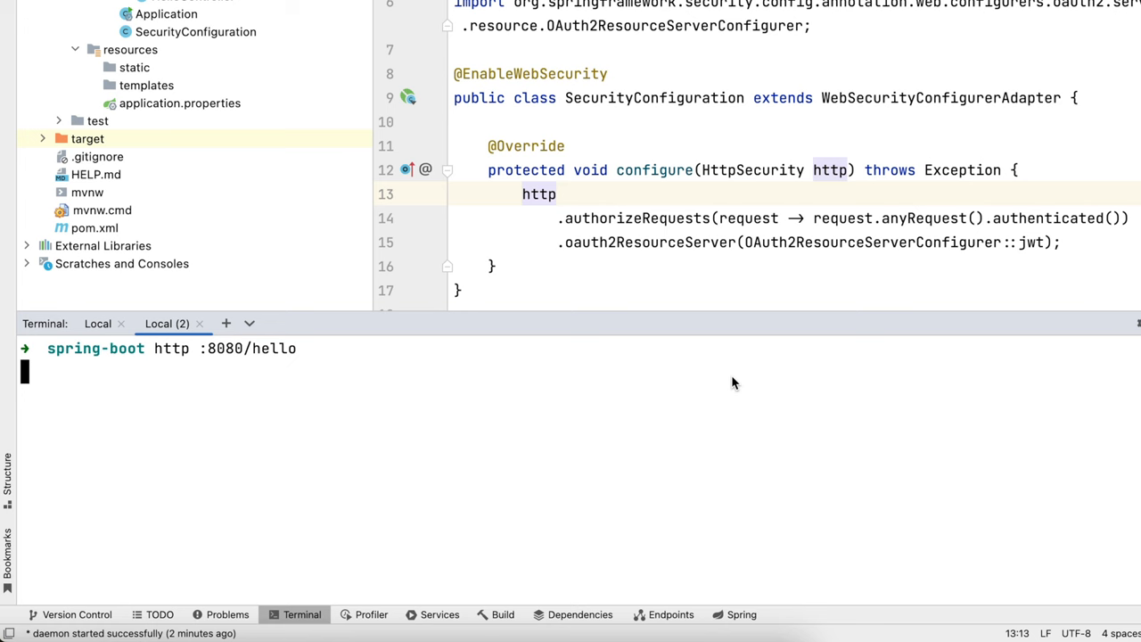
key("Return")
type("TOK")
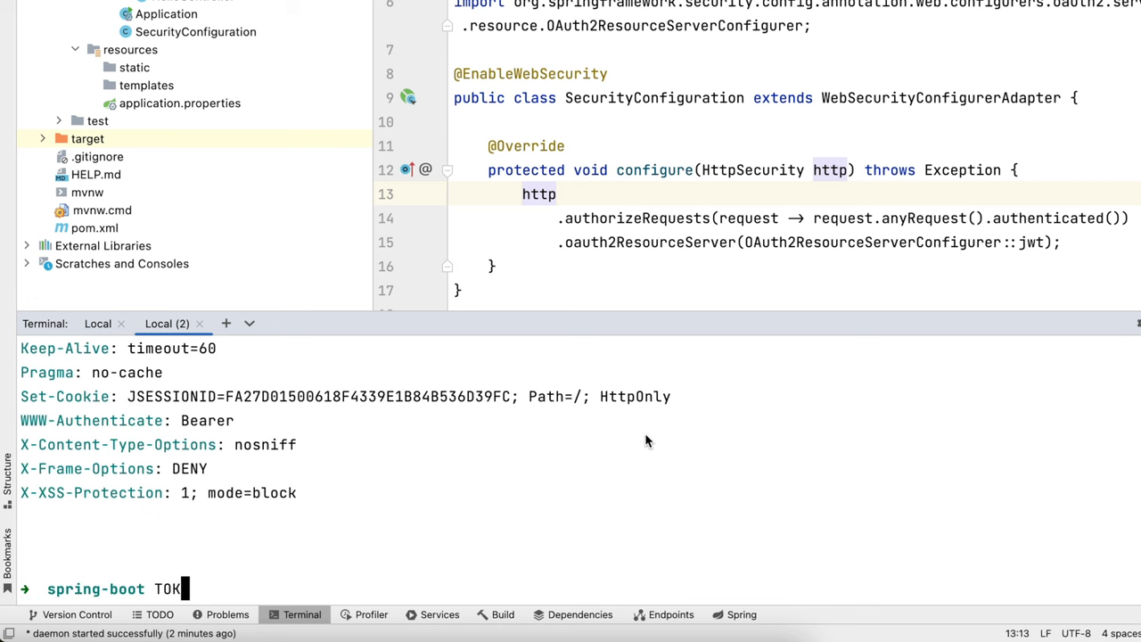
key("Return")
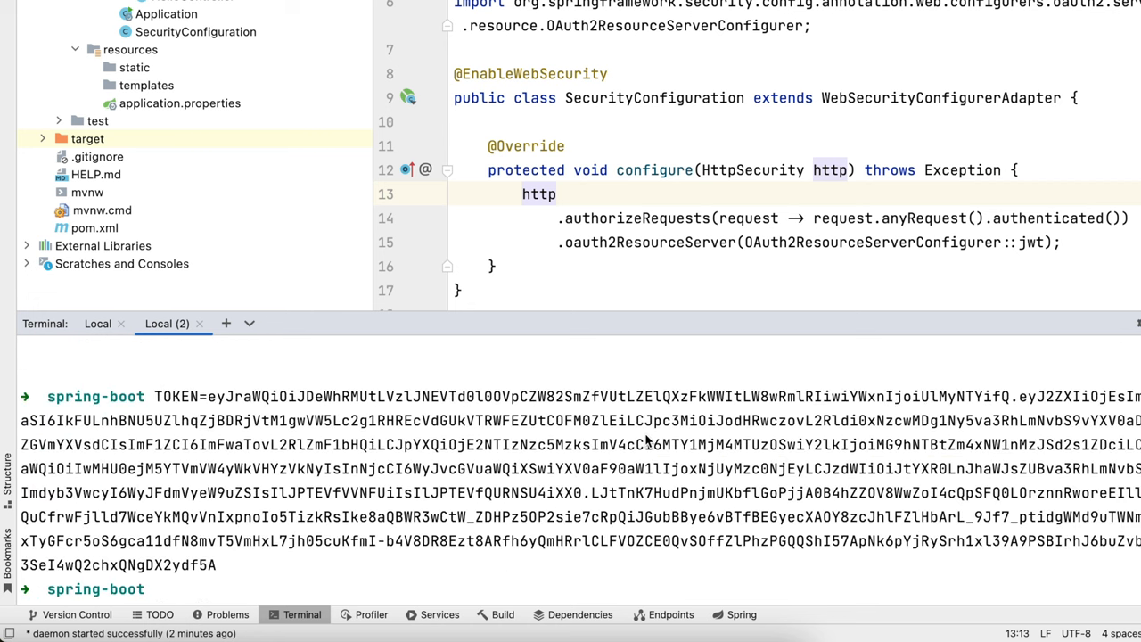
type("http :8080/hello Authorization:\"Bearer $TOKEN\"")
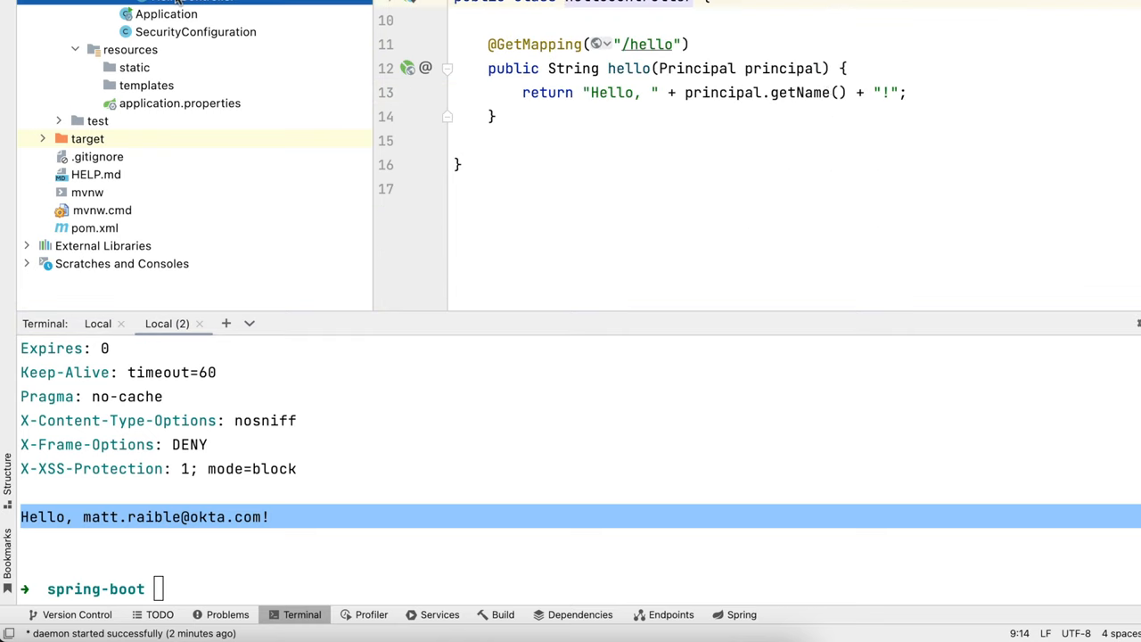
mouse_move(763, 441)
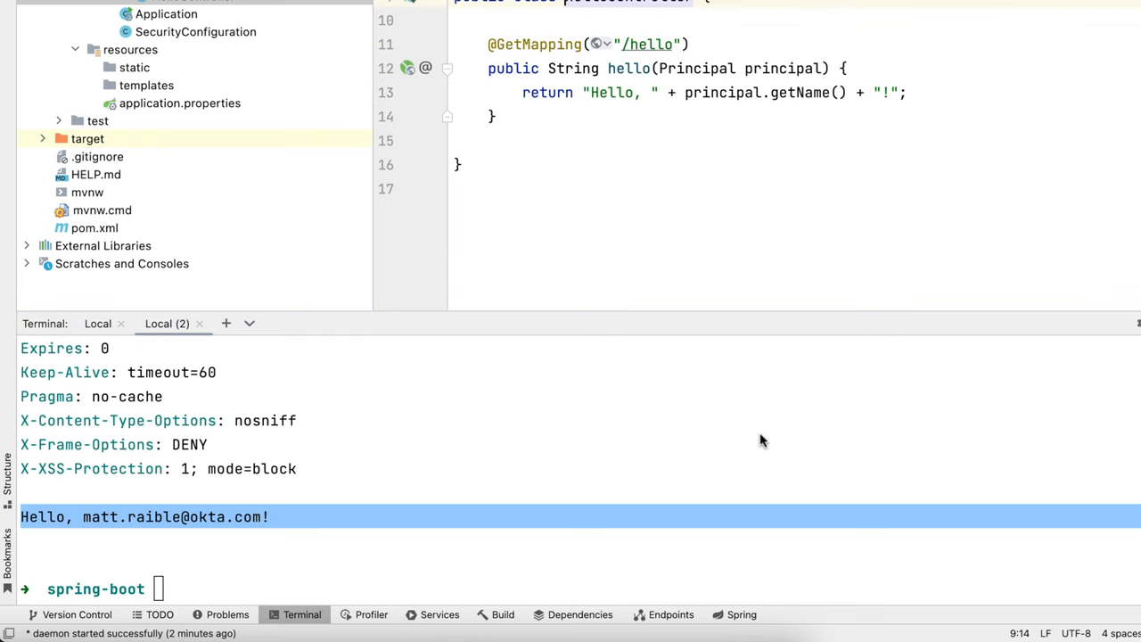
mouse_move(634, 436)
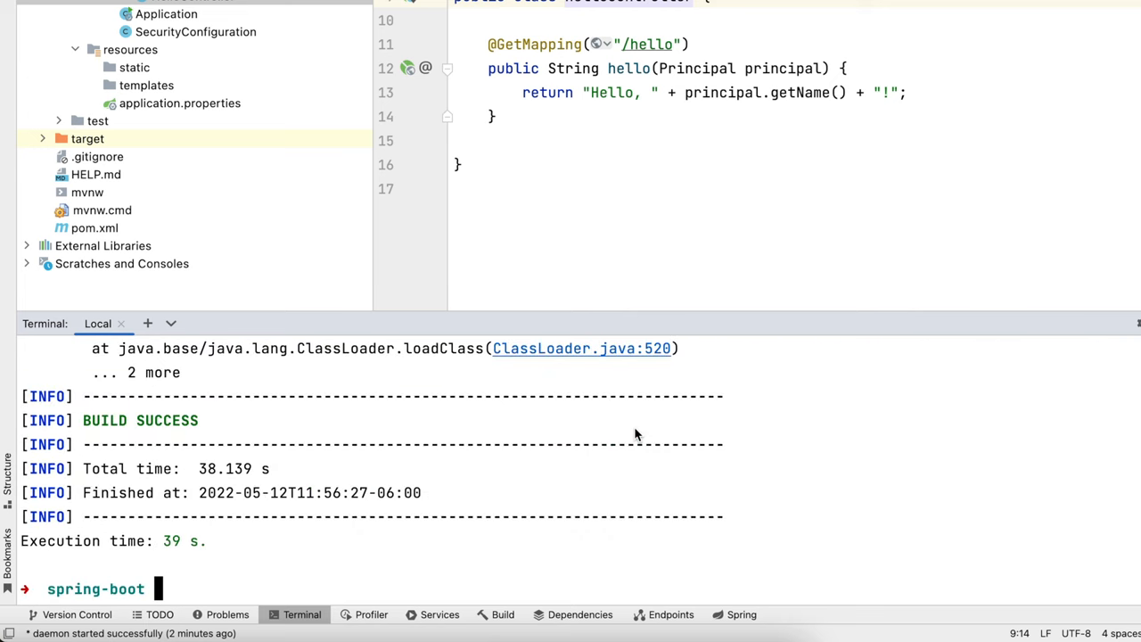
Step: Run ./mvnw package -Pnative to build the native 'demo' executable until BUILD SUCCESS
type("./mvw")
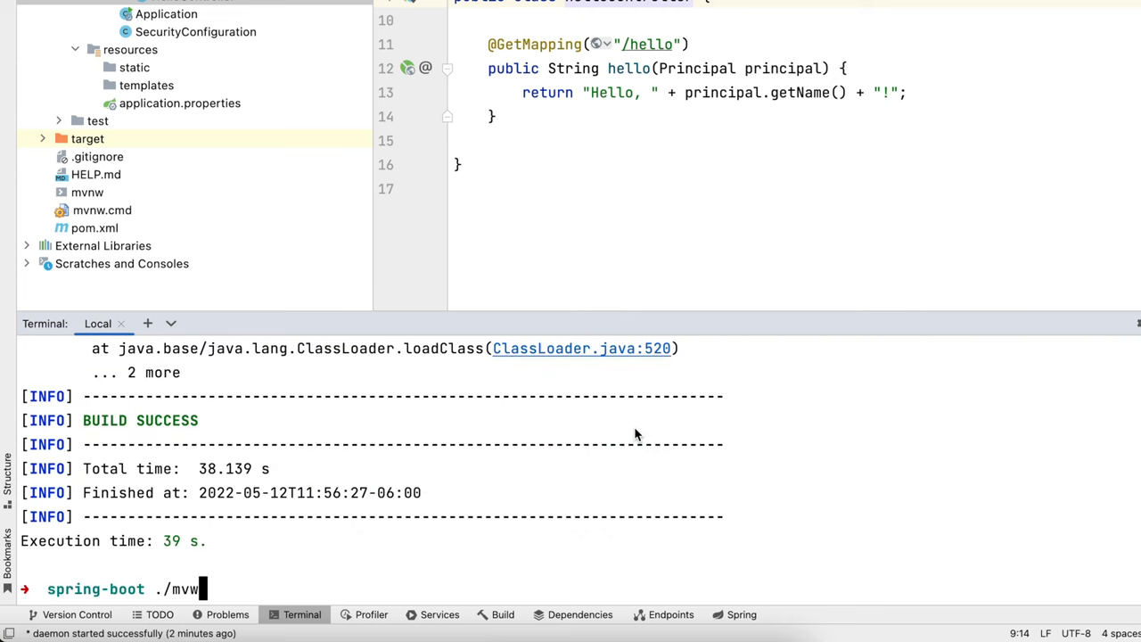
type("package")
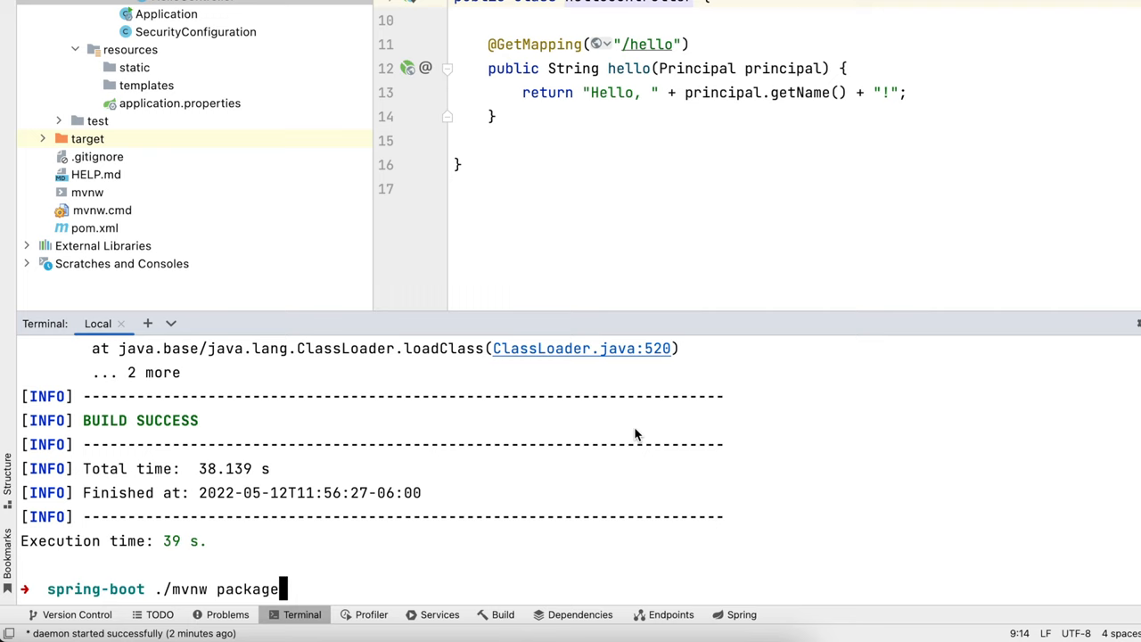
key("Return")
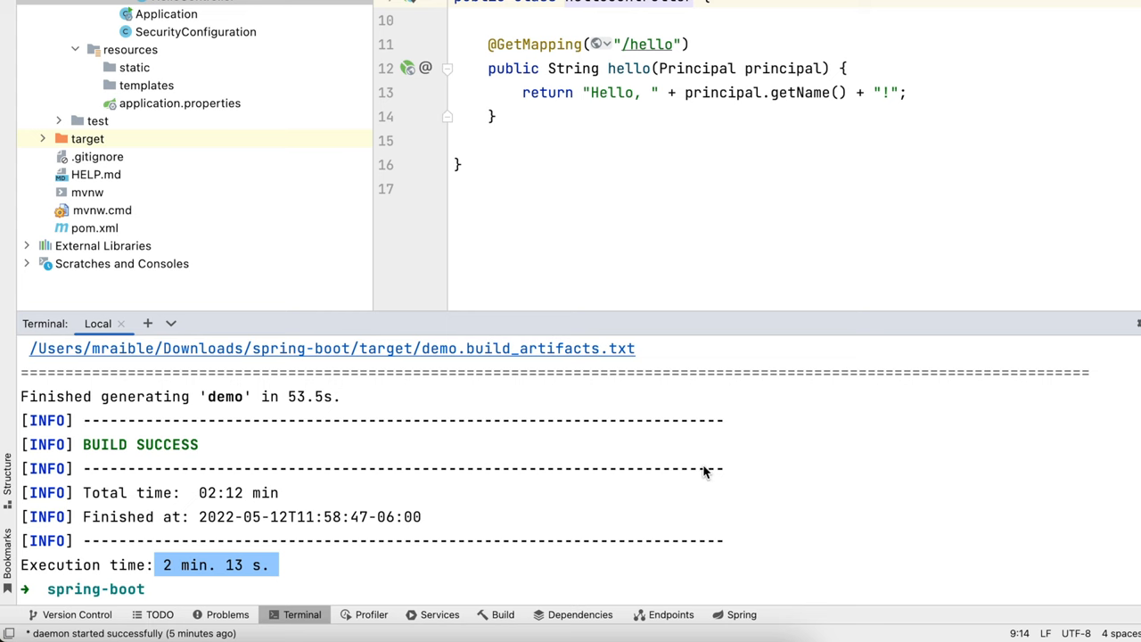
Step: Launch and restart the native demo executable, confirming Tomcat starts on port 8080 in about 0.06 s
type("./tar")
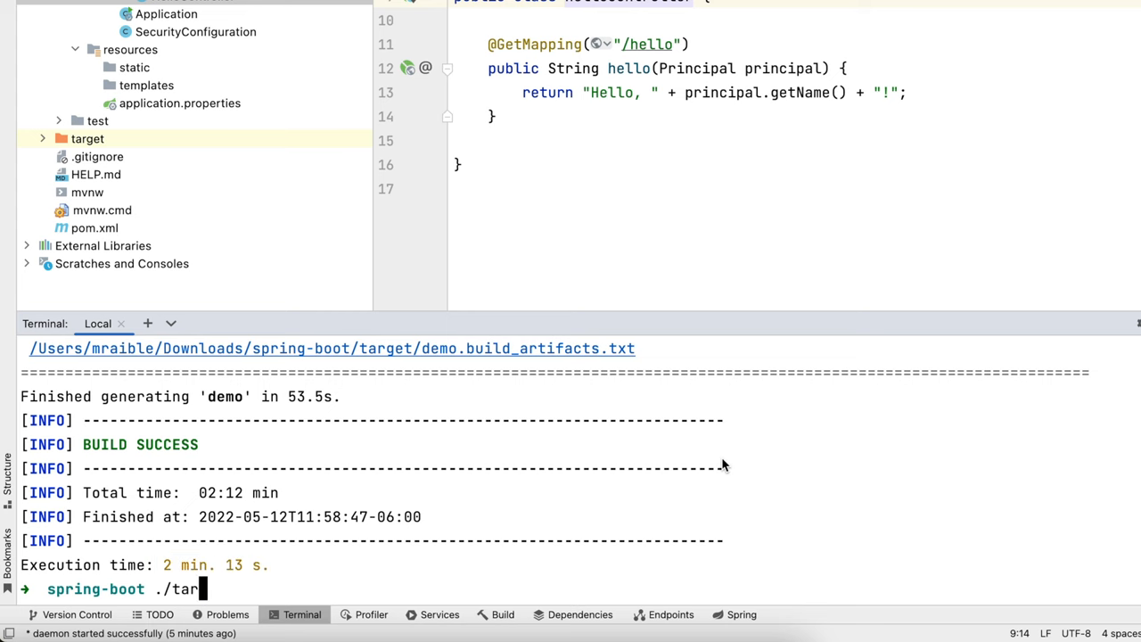
key("Return")
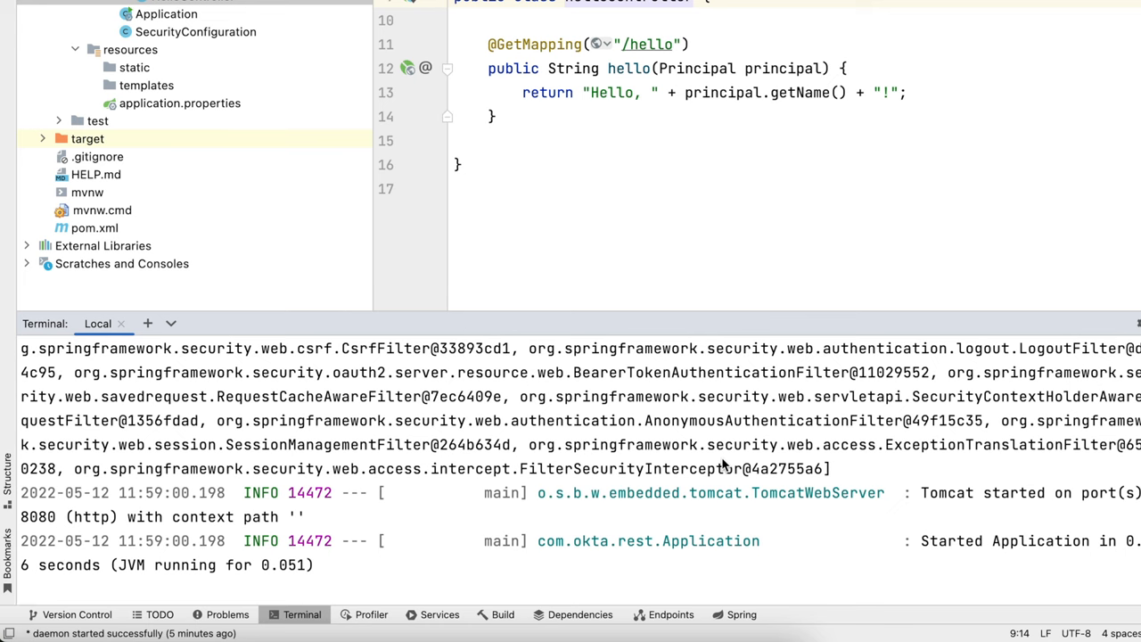
key("ctrl+c")
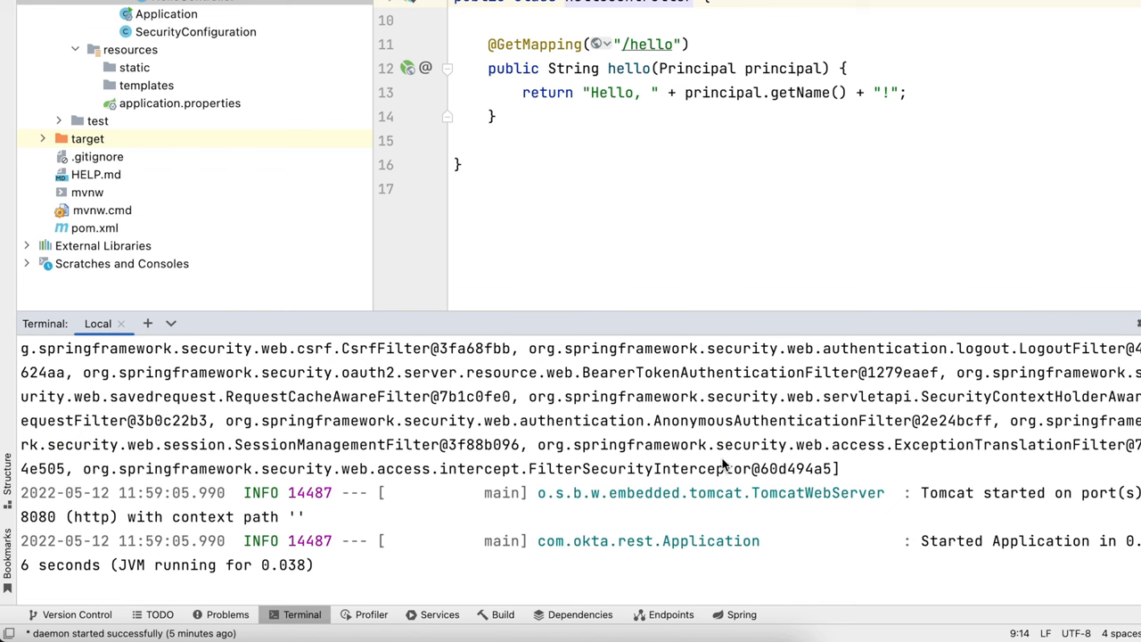
key("ctrl+c")
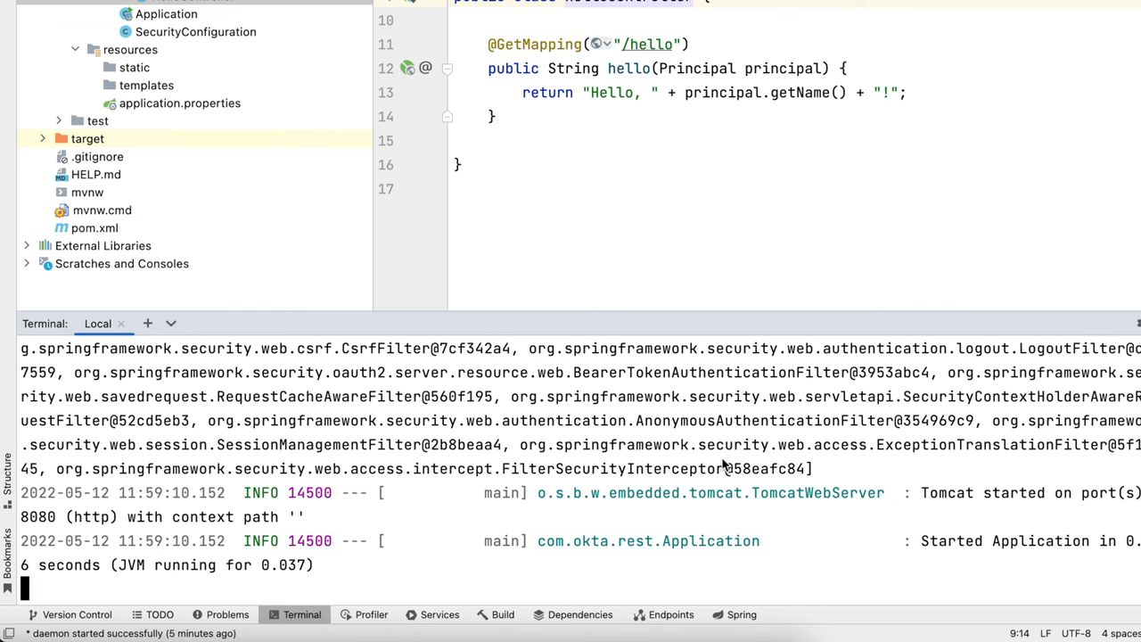
key("ctrl+c")
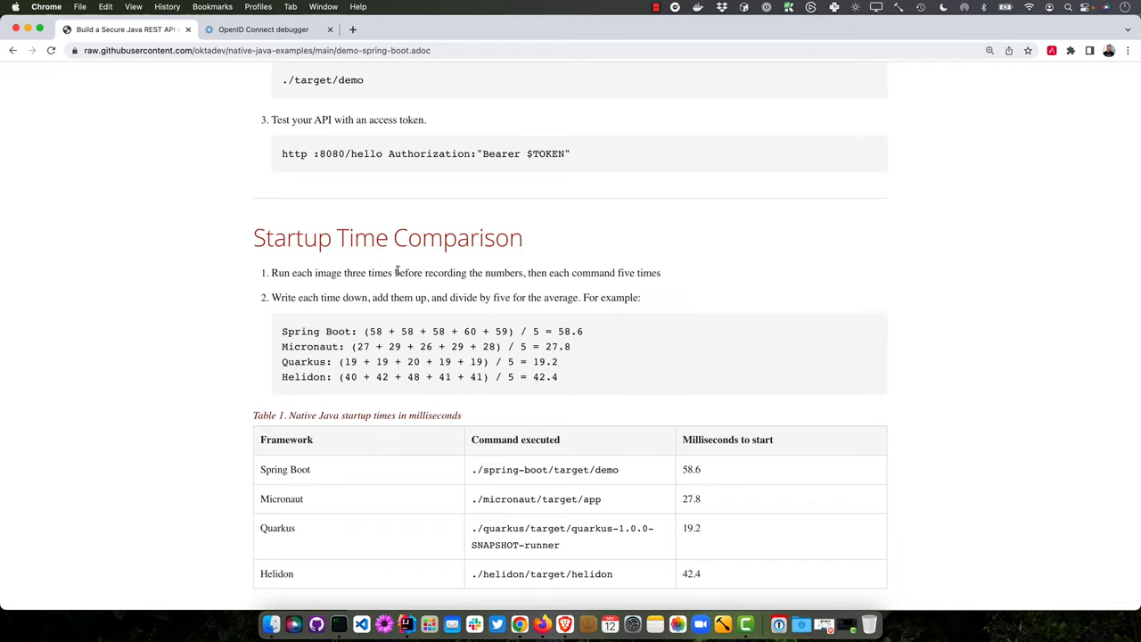
Step: Scroll through startup averages, highlighting Micronaut's 27.8 ms and Quarkus's 19.2 ms, then the memory table
scroll("down", 3)
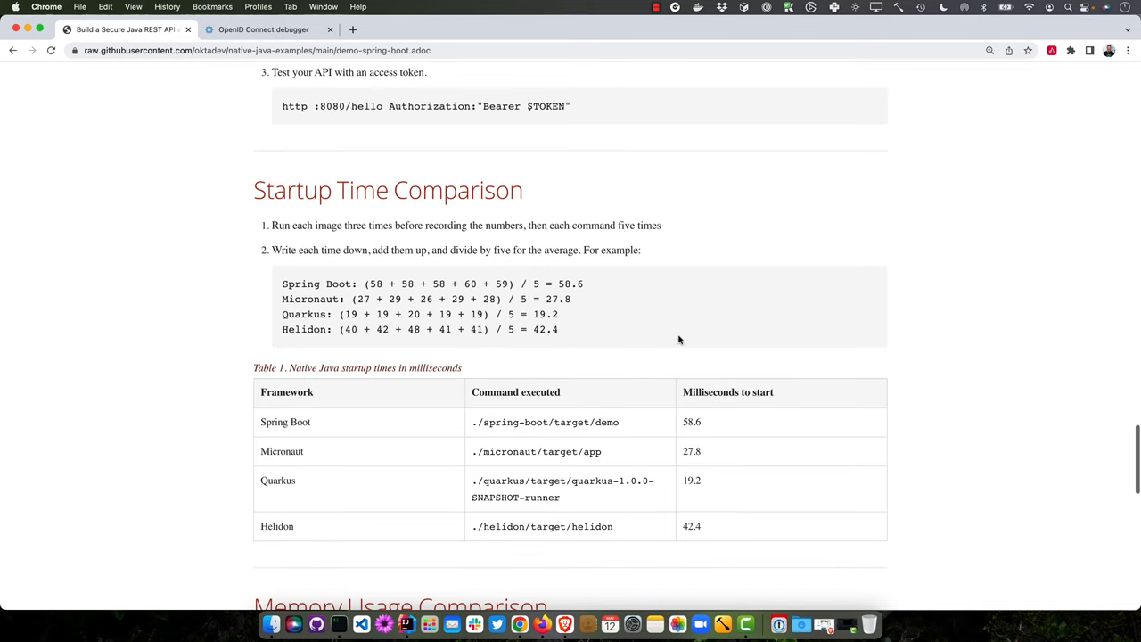
scroll("down", 3)
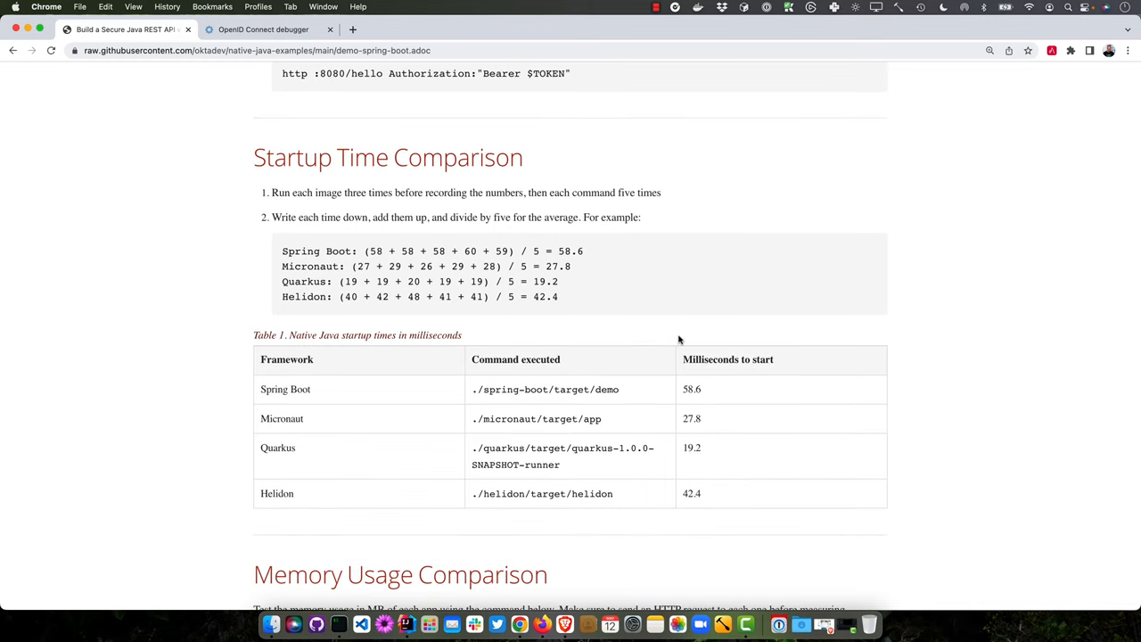
mouse_move(610, 263)
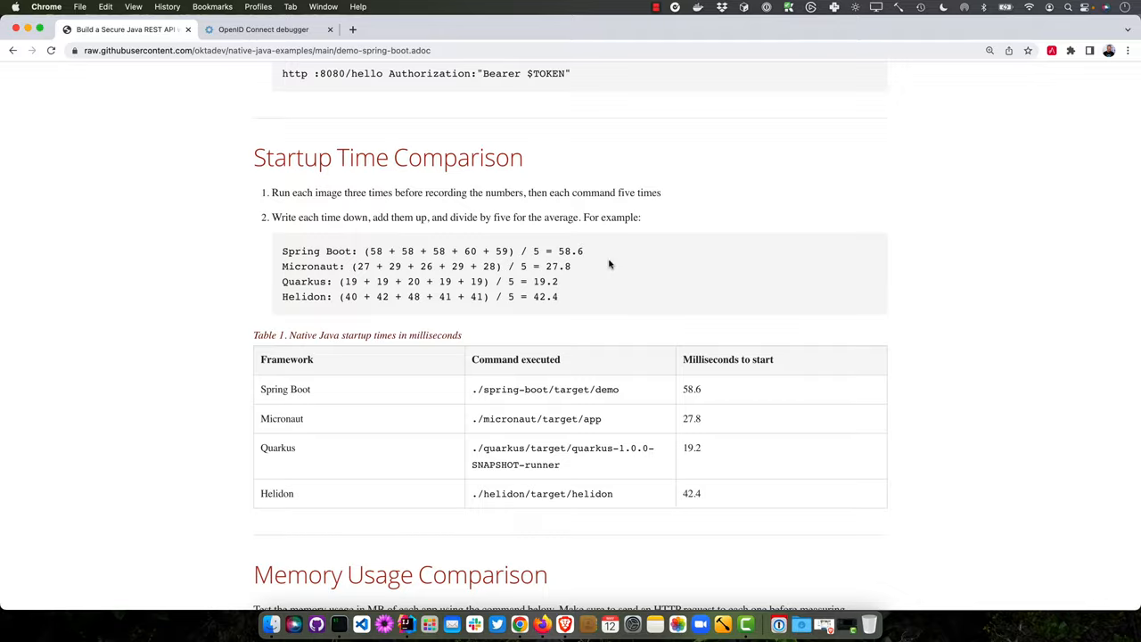
double_click(569, 250)
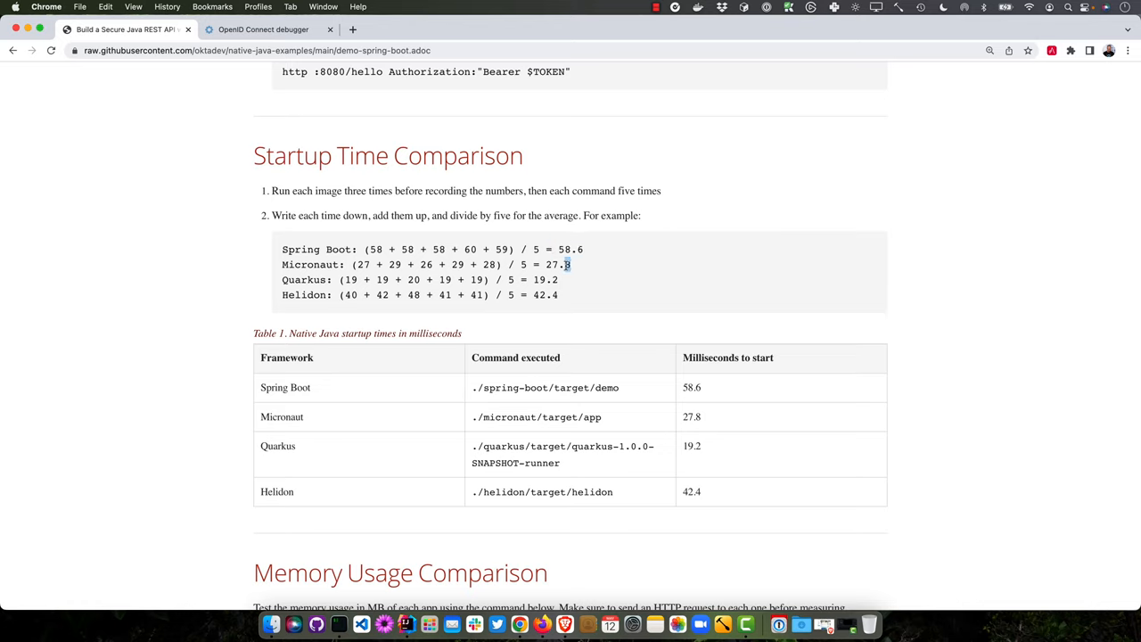
double_click(545, 279)
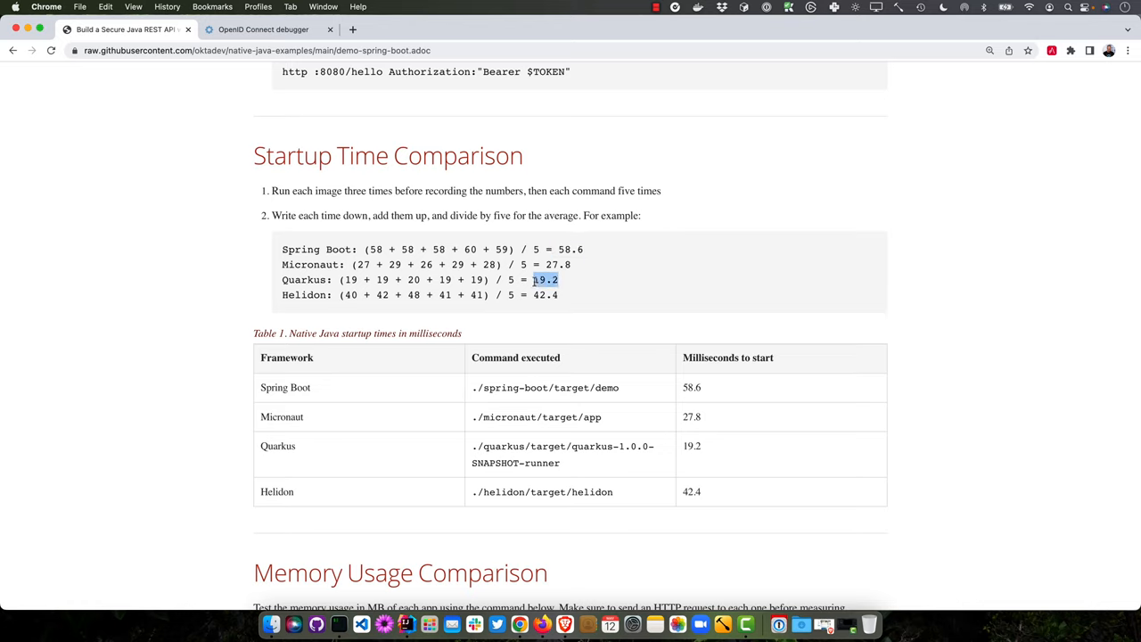
mouse_move(576, 296)
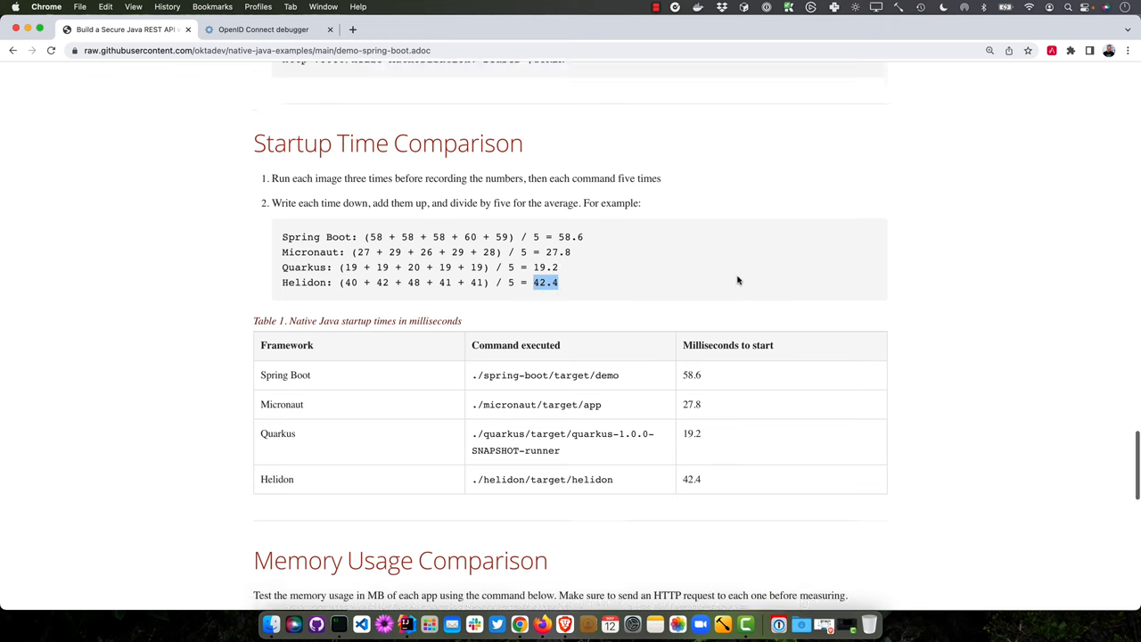
scroll("down", 3)
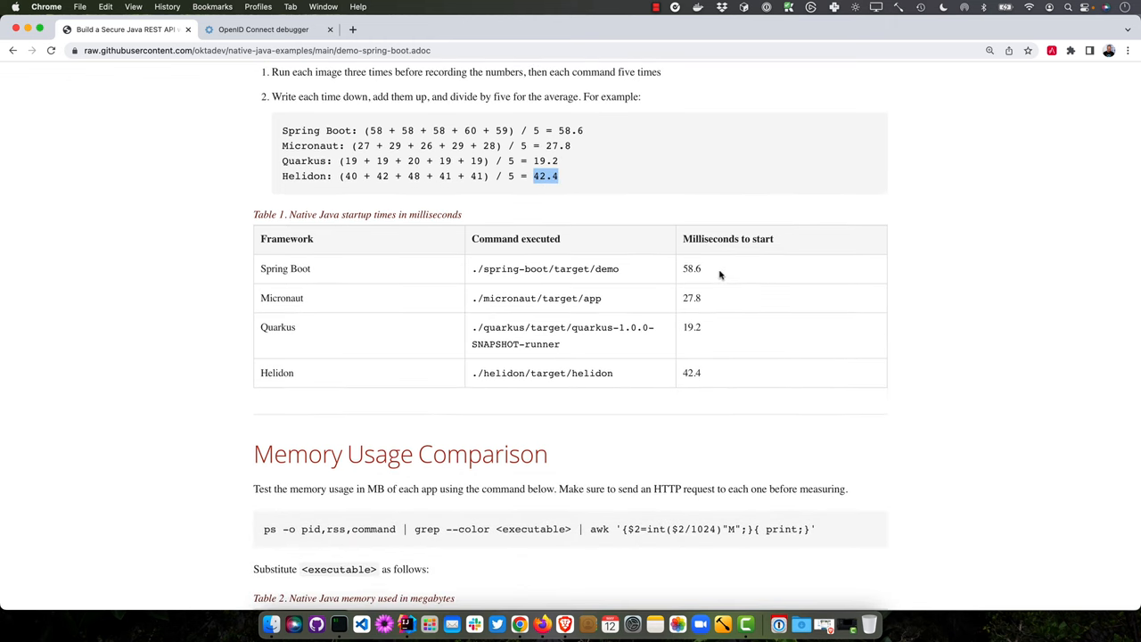
scroll("down", 3)
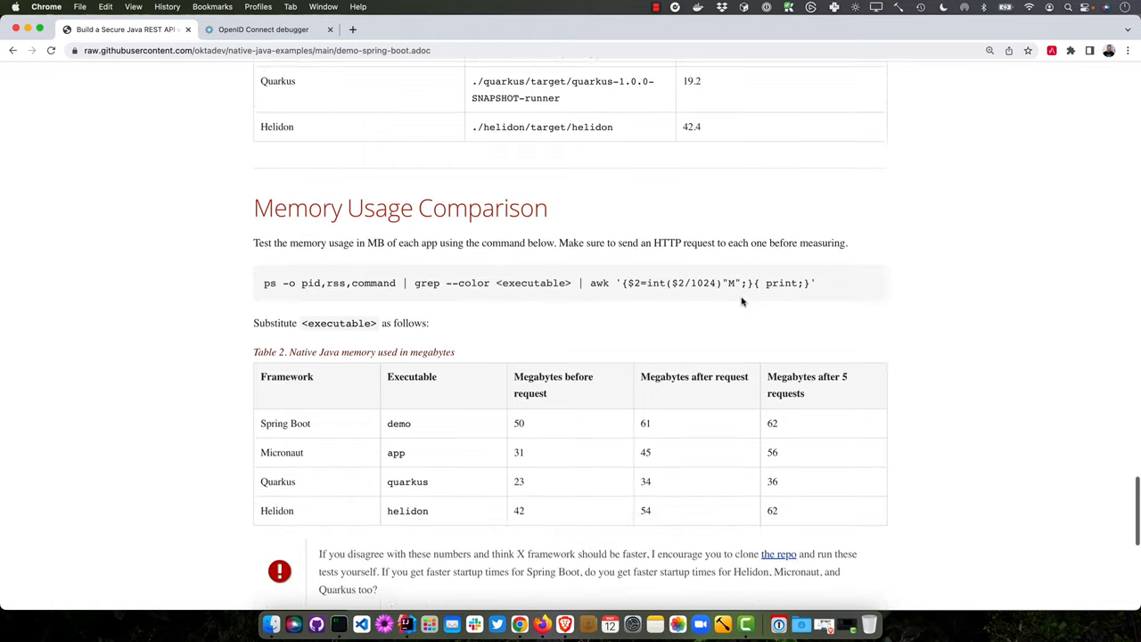
Step: Highlight Spring Boot's 50 MB before-request memory, then scroll on to the M1 Max metrics
scroll("down", 3)
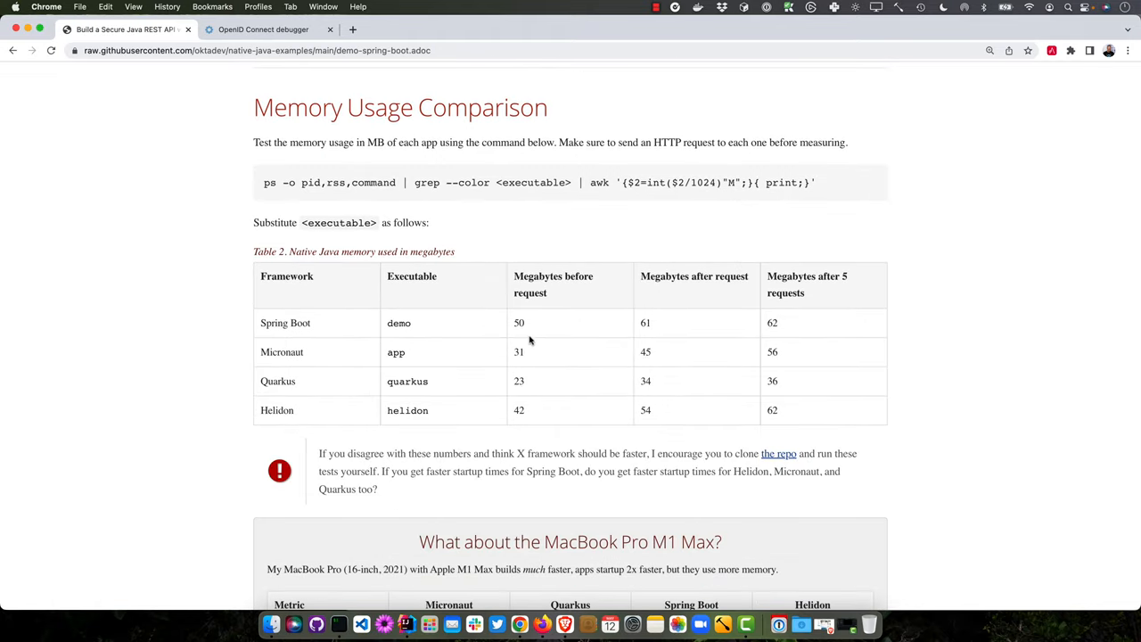
double_click(519, 323)
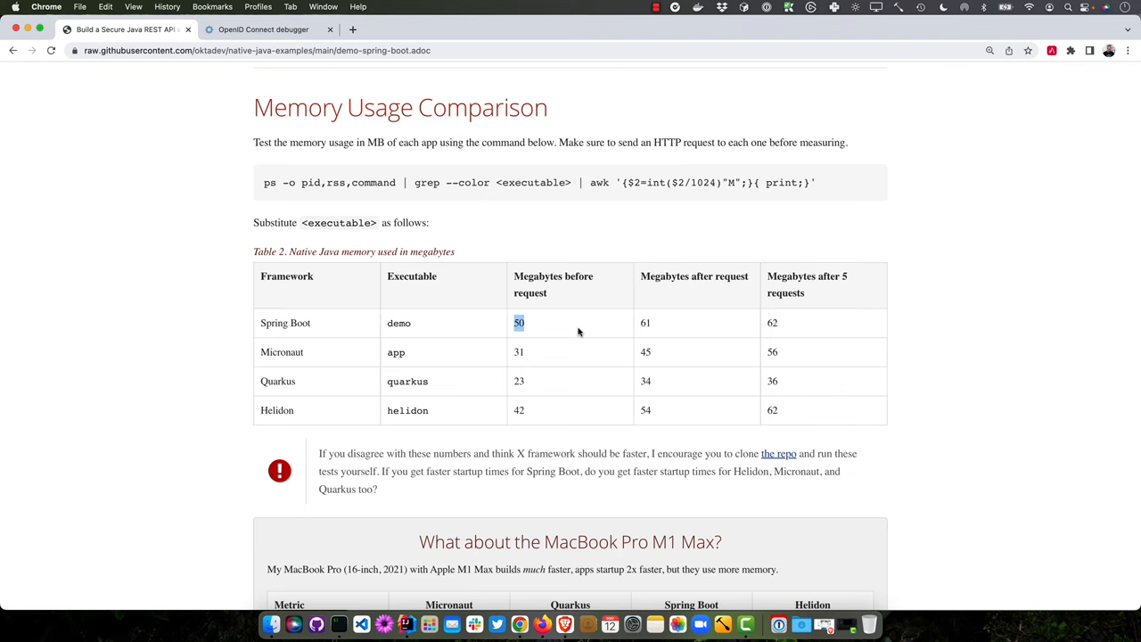
scroll("down", 3)
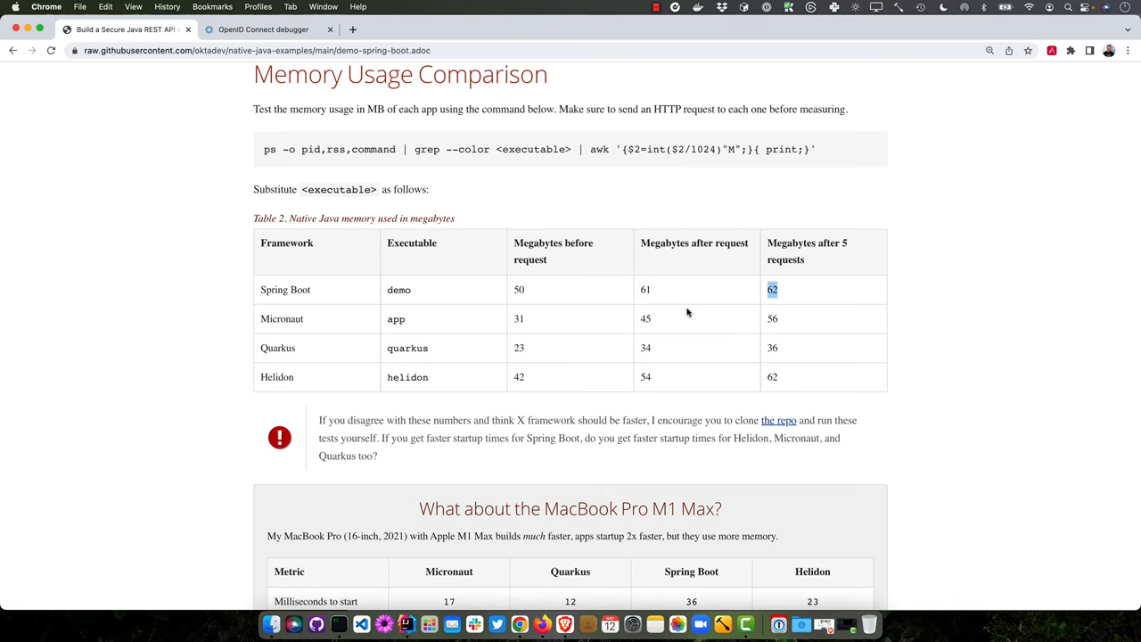
scroll("down", 3)
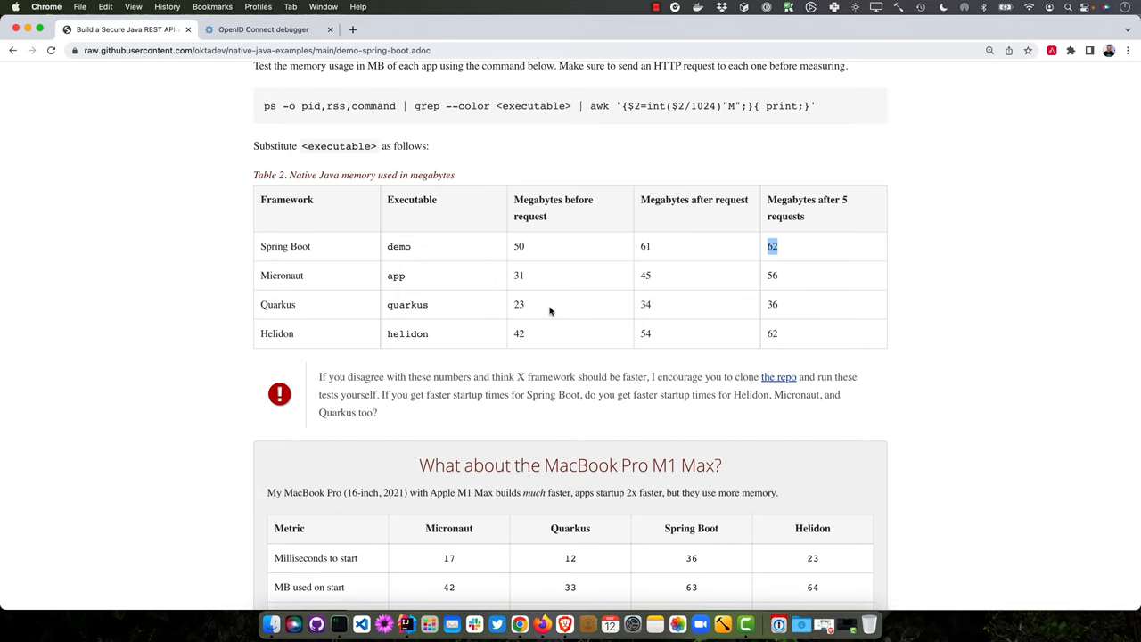
mouse_move(797, 286)
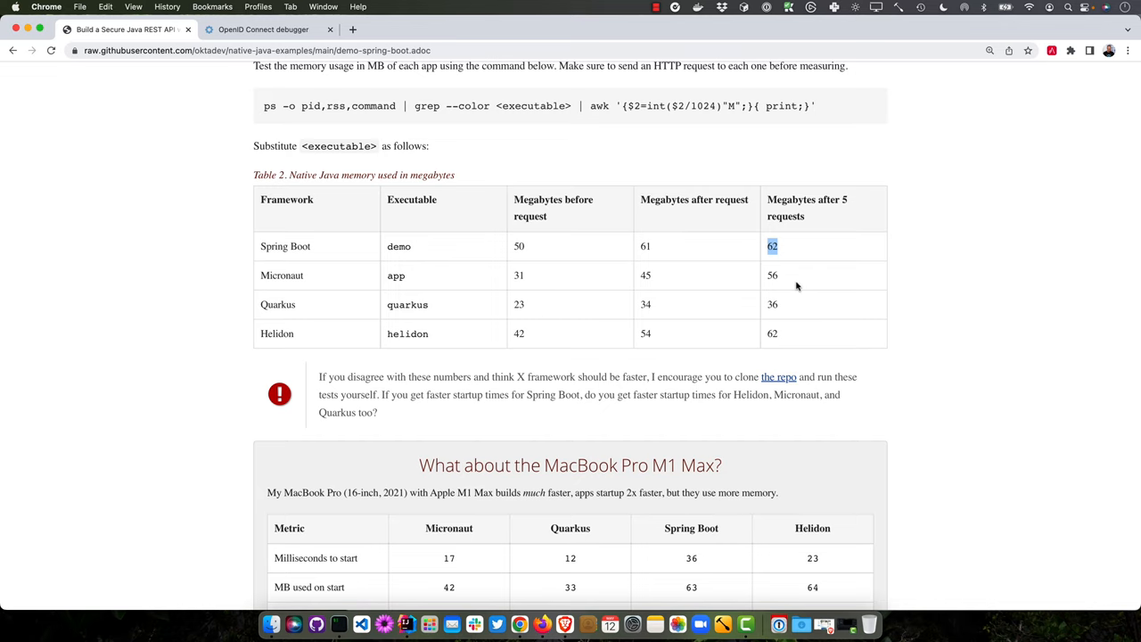
scroll("down", 3)
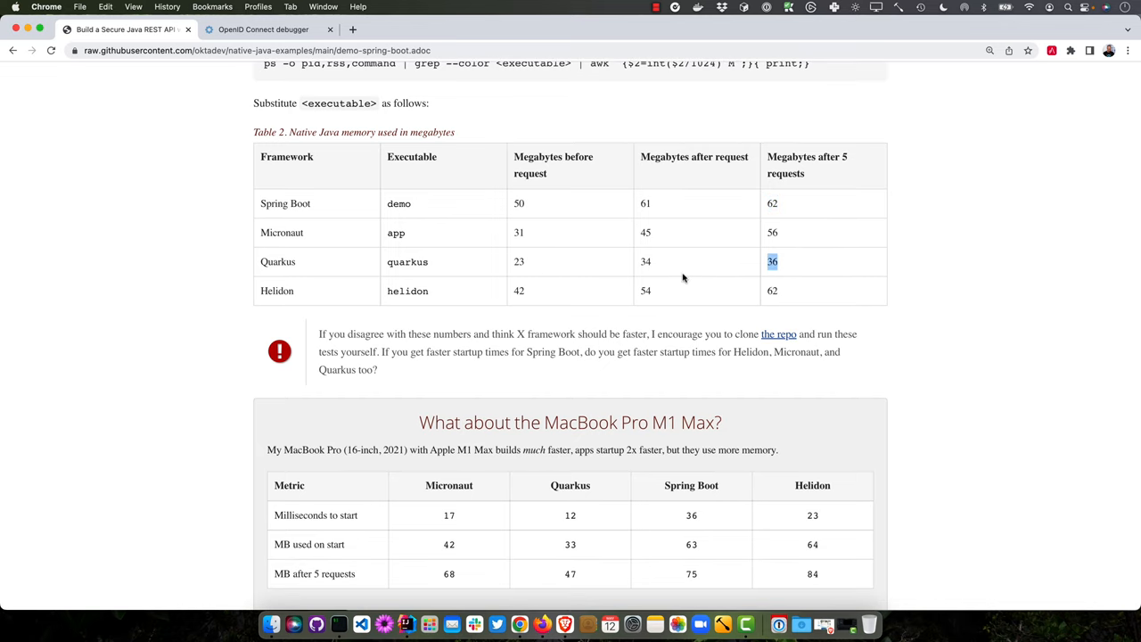
scroll("down", 3)
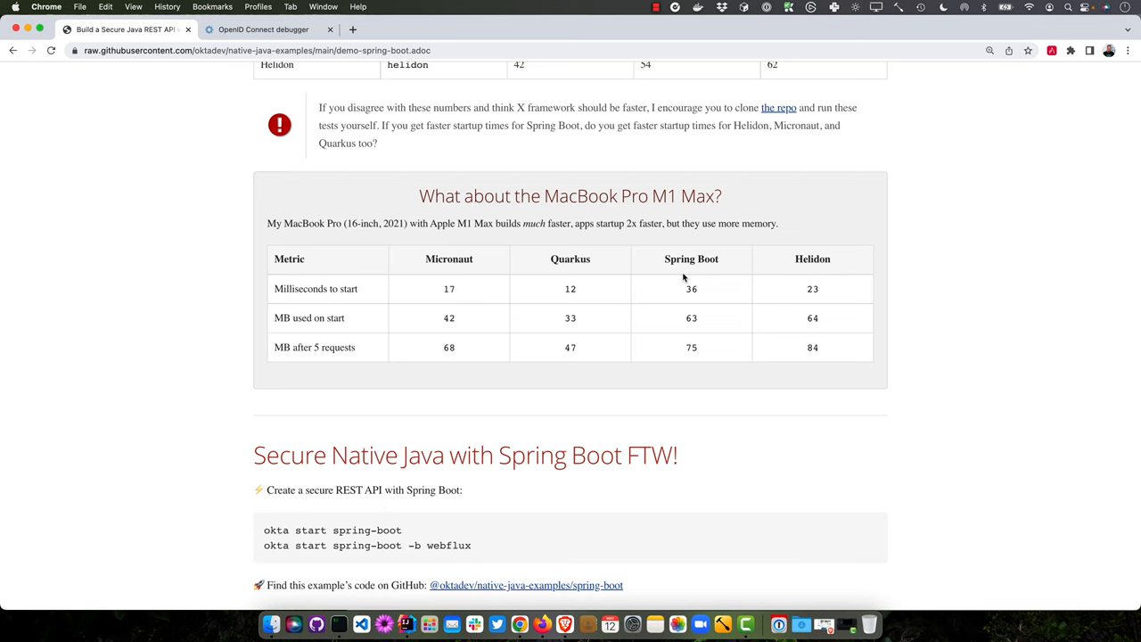
Step: Highlight Spring Boot's 36 ms M1 Max startup, then switch to the iTerm2 terminal
double_click(691, 288)
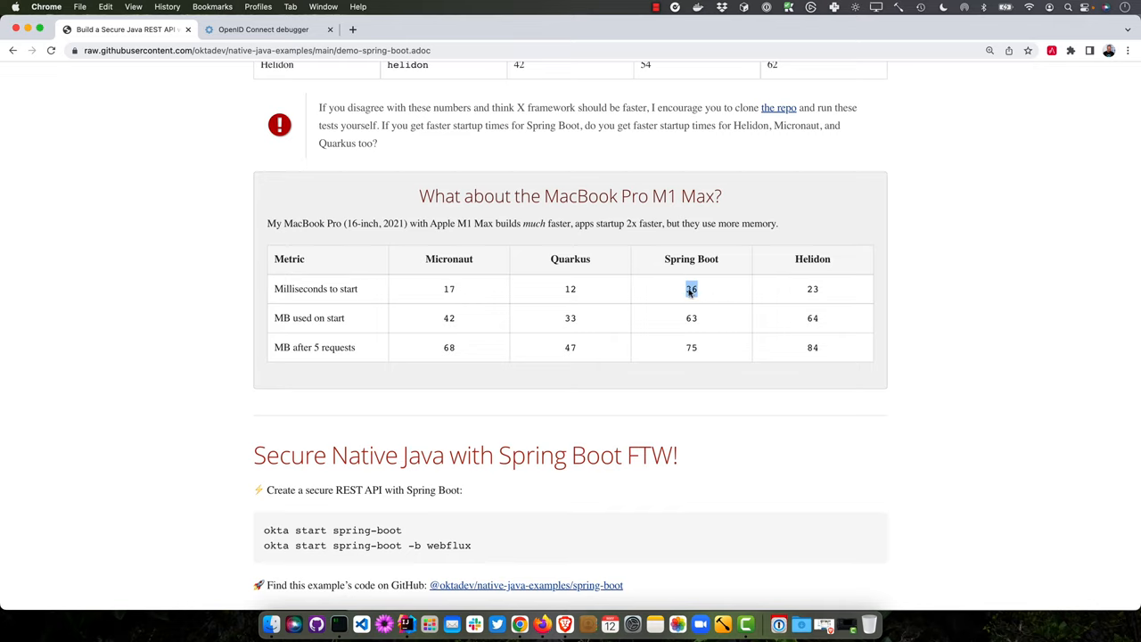
scroll("down", 3)
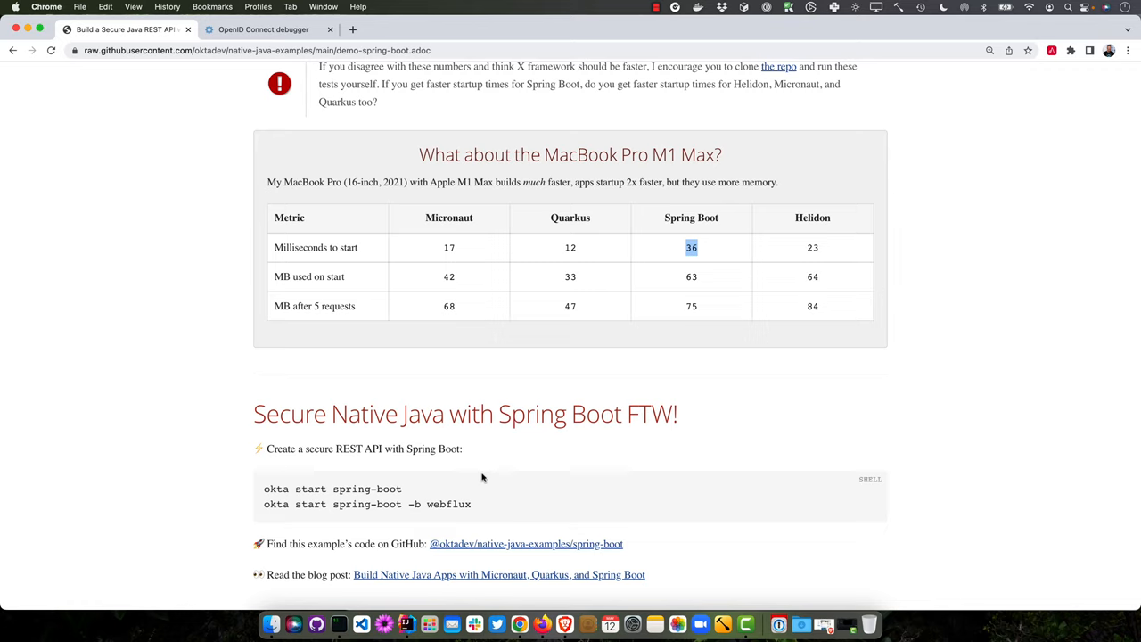
mouse_move(495, 506)
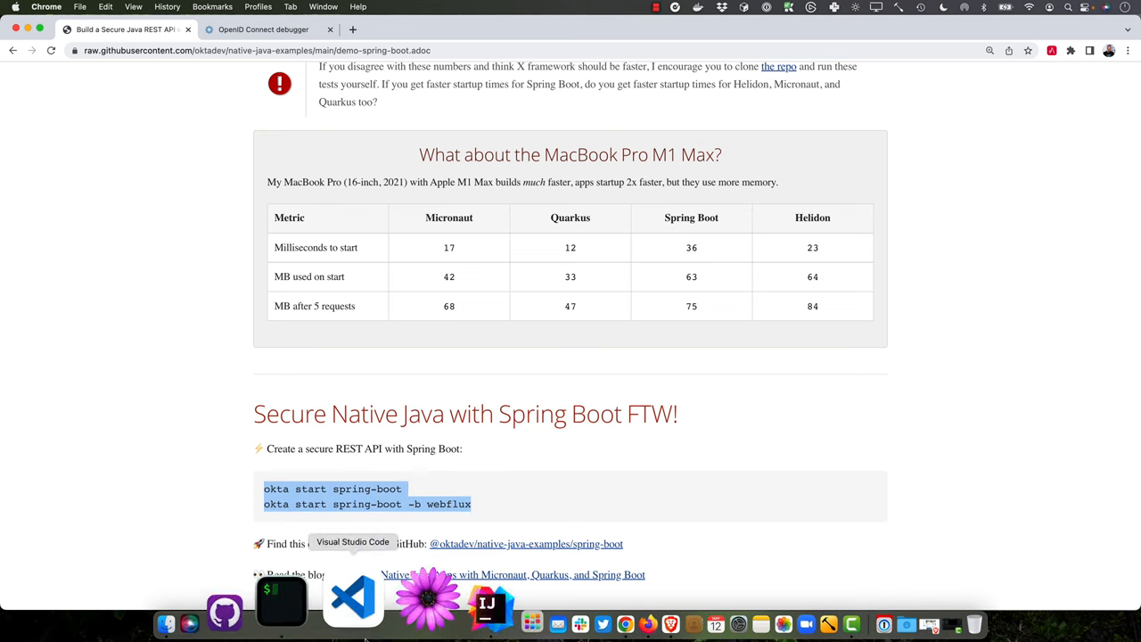
left_click(281, 602)
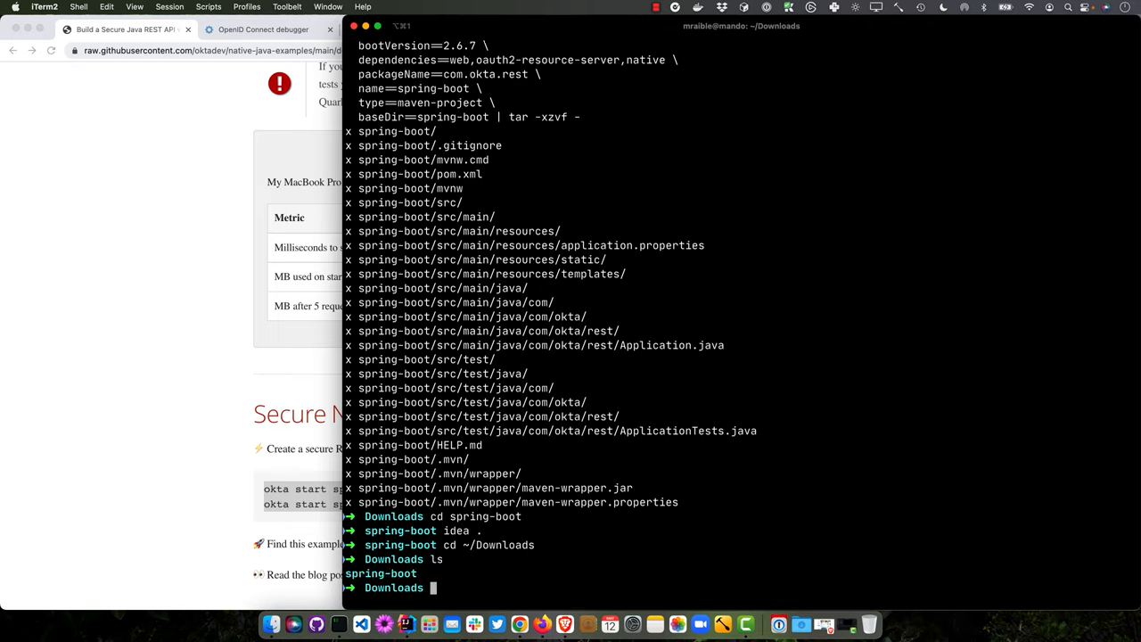
Step: Create and enter a tmp folder, then run okta start spring-boot there
type("take t")
type("okta start spring-")
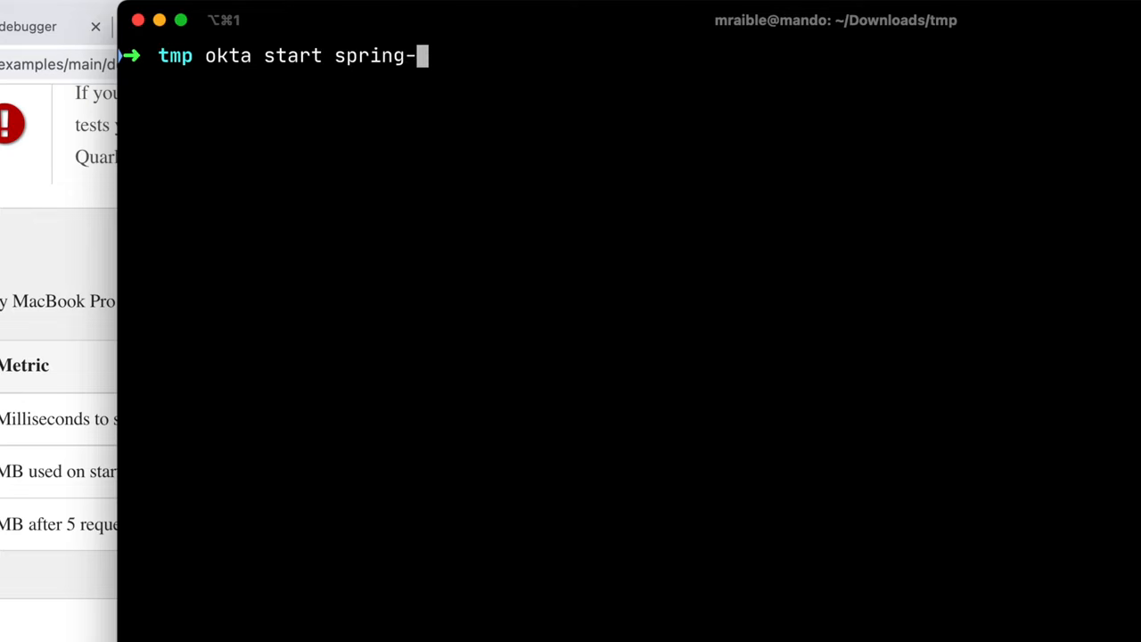
type("boot")
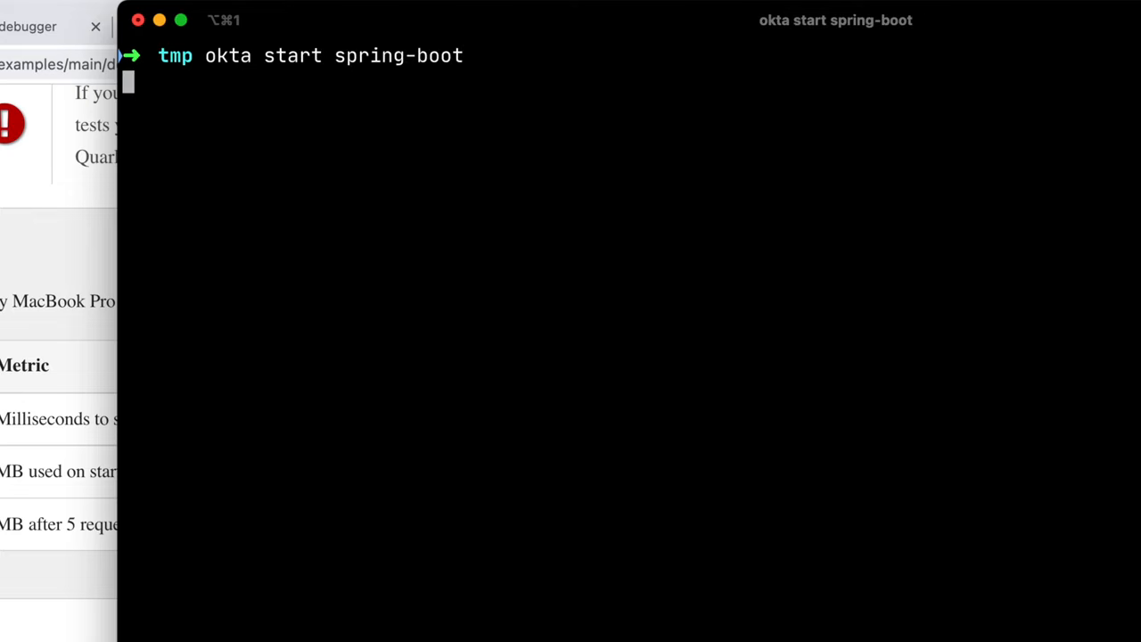
key("Return")
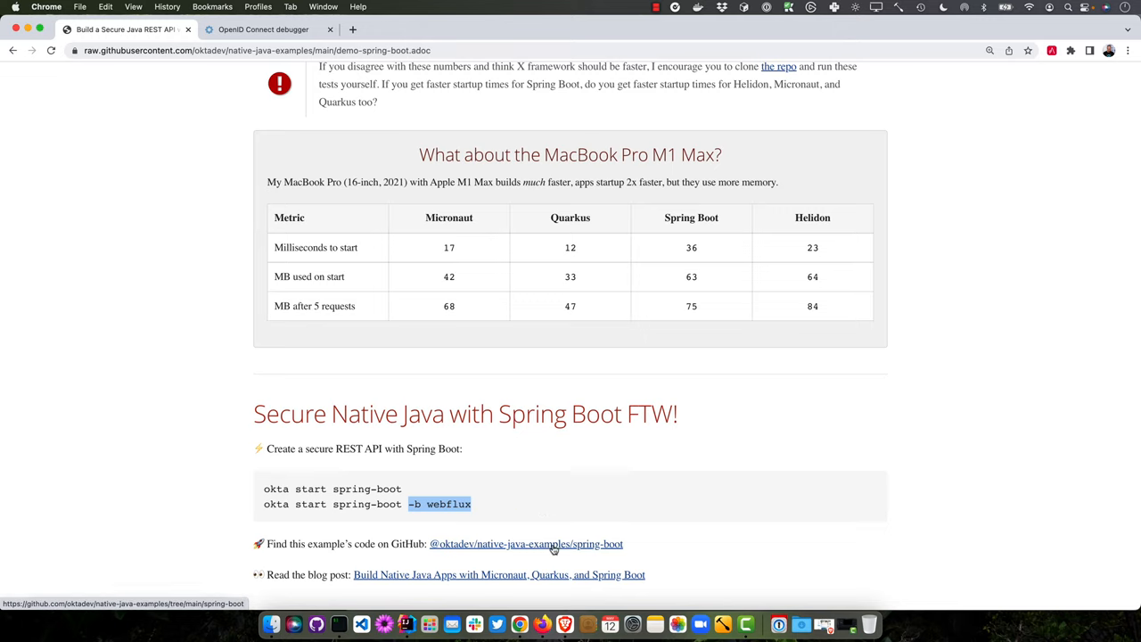
Step: Open the oktadev/native-java-examples spring-boot folder on GitHub via its link
left_click(526, 544)
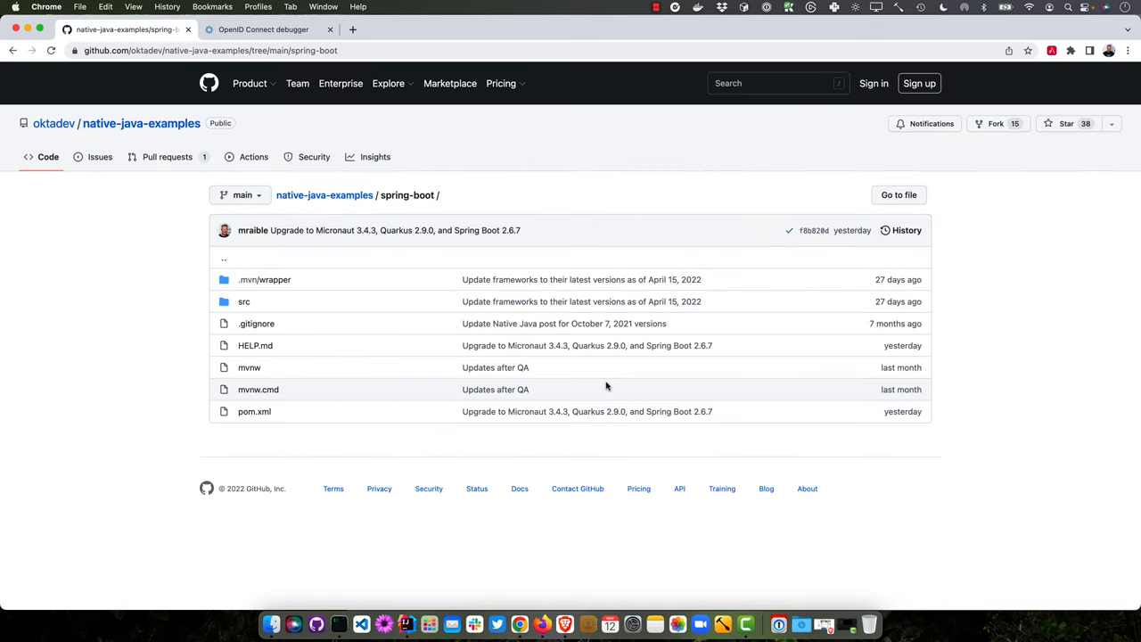
mouse_move(422, 194)
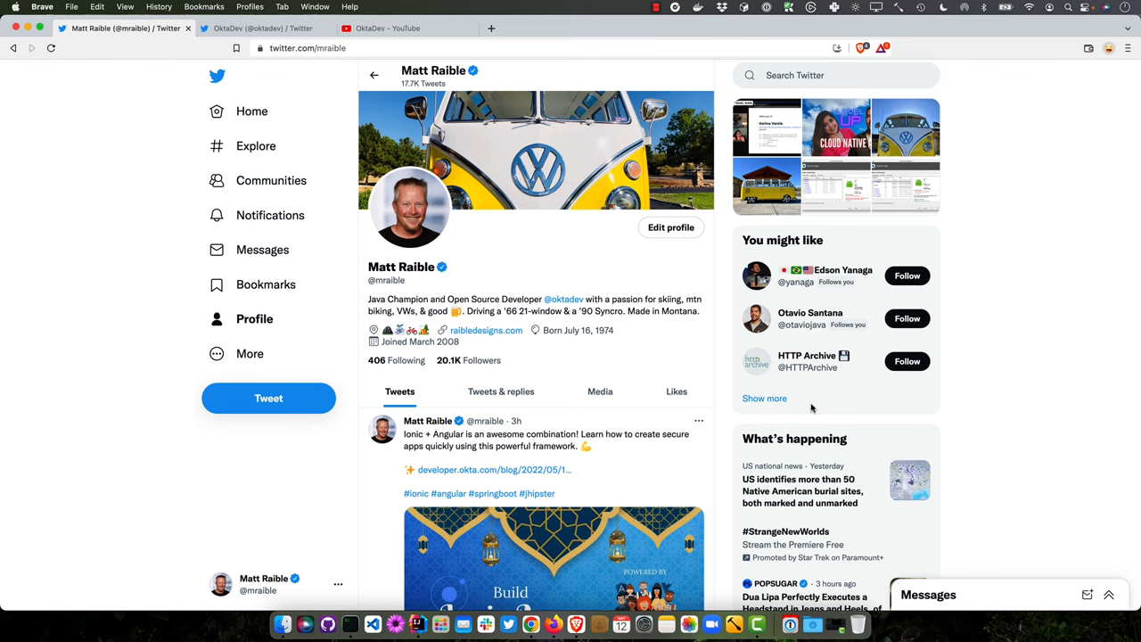
Step: Switch to the OktaDev Twitter tab, then to the OktaDev YouTube tab
left_click(258, 28)
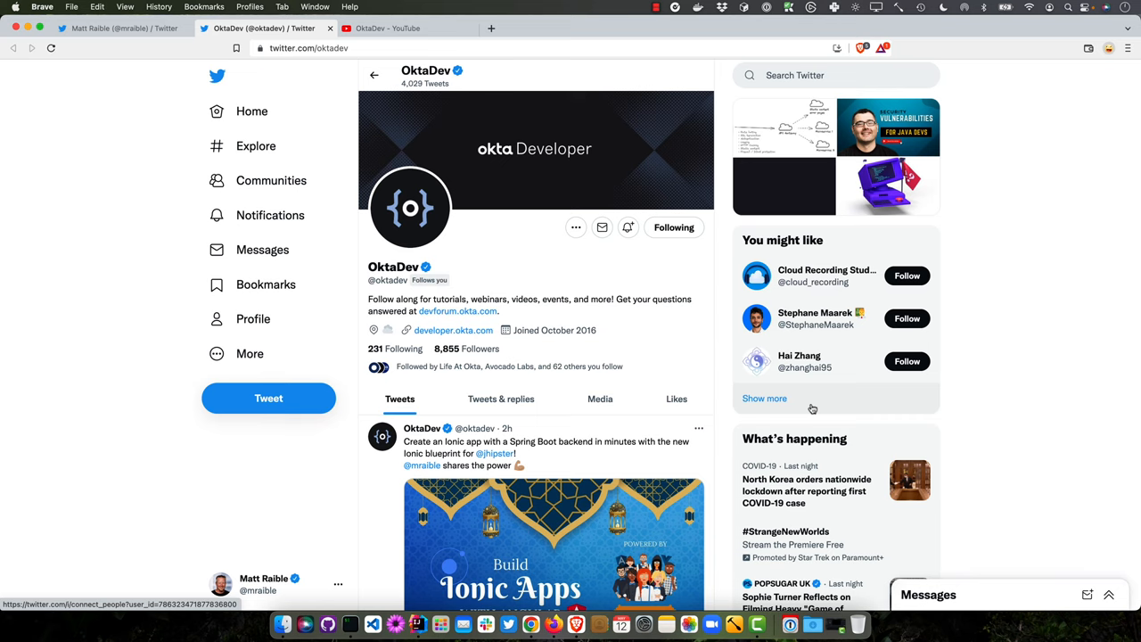
left_click(406, 28)
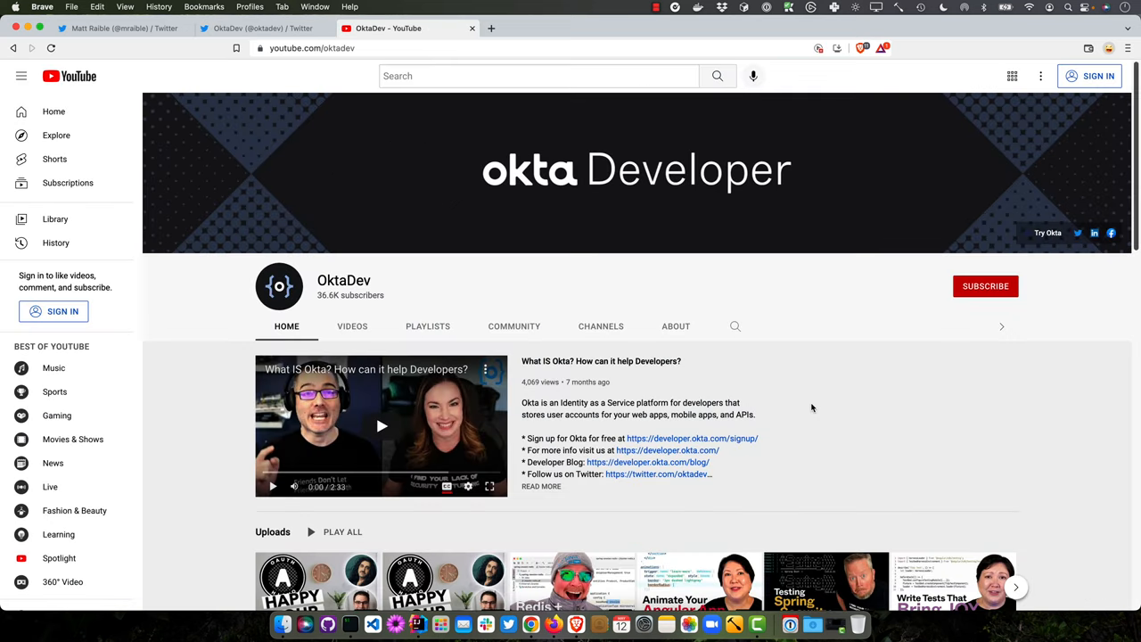